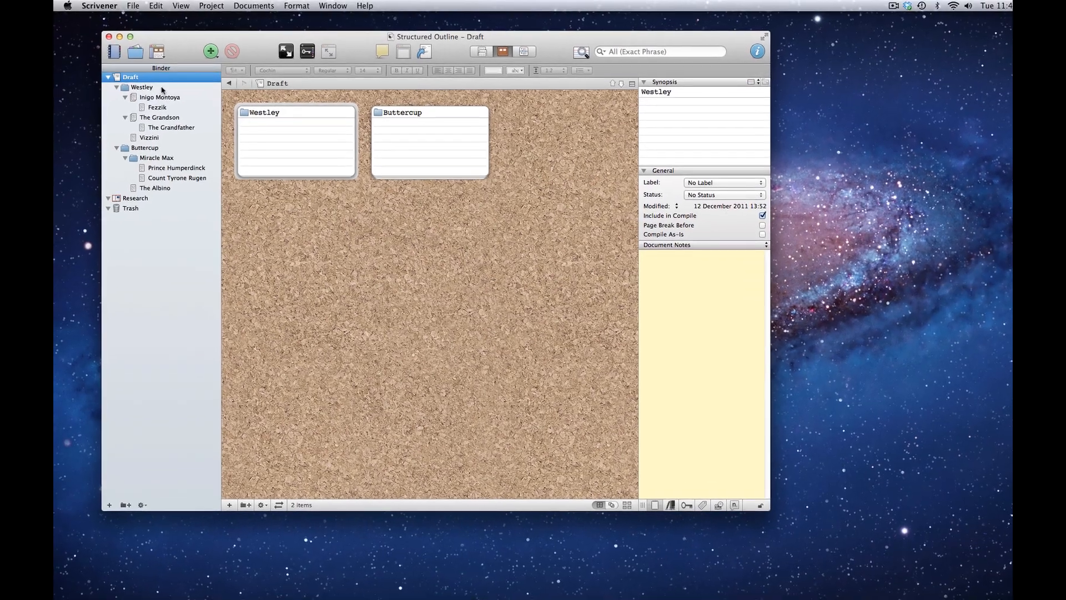
# Browse the Westley, Inigo Montoya, Buttercup and Miracle Max binder items, then select Draft.
pyautogui.click(140, 86)
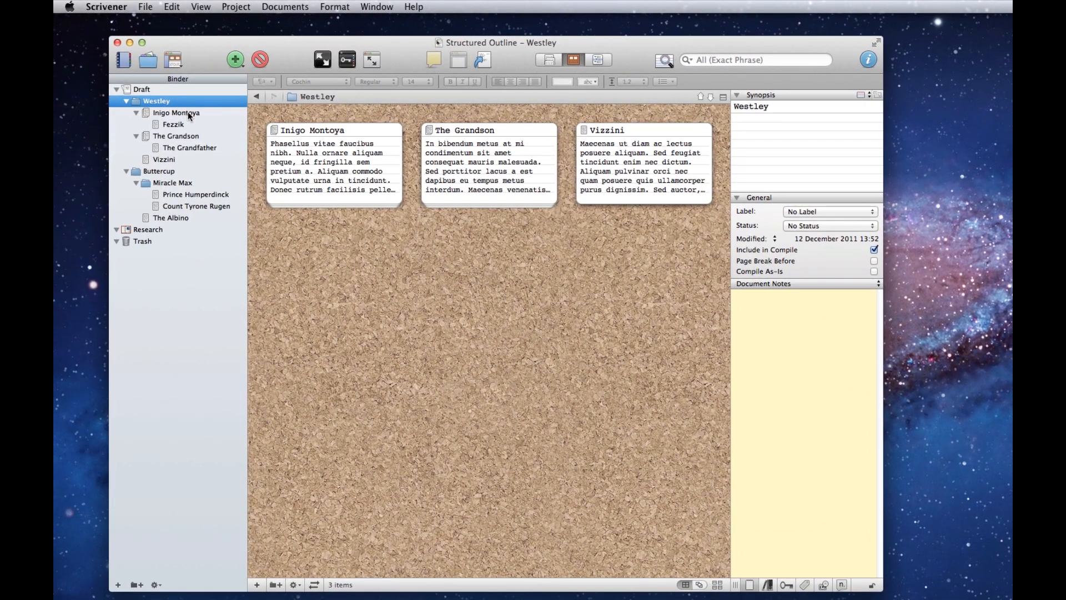
pyautogui.click(176, 113)
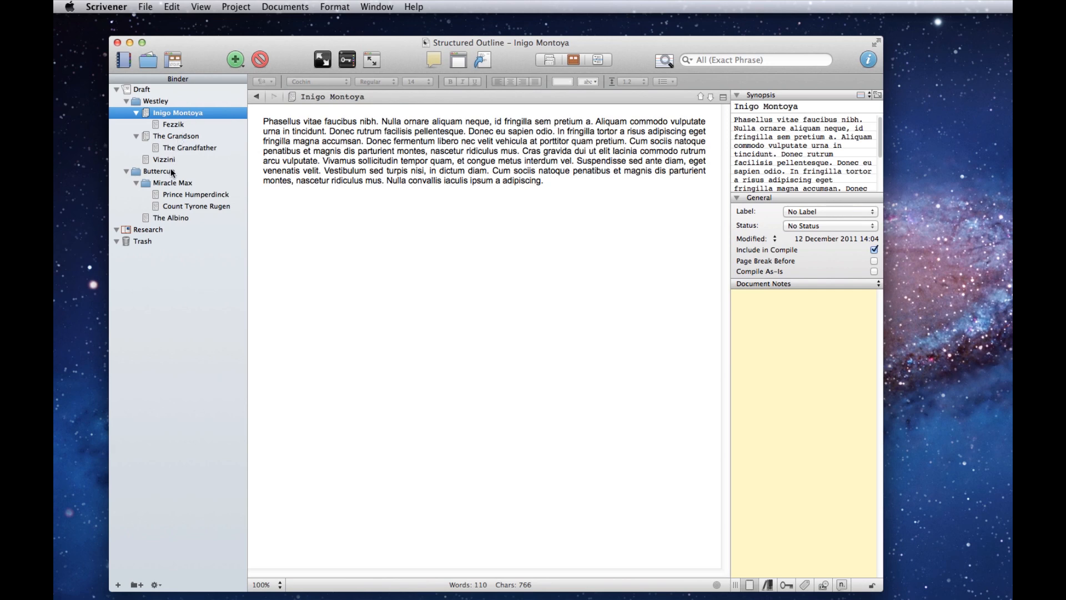
pyautogui.click(160, 170)
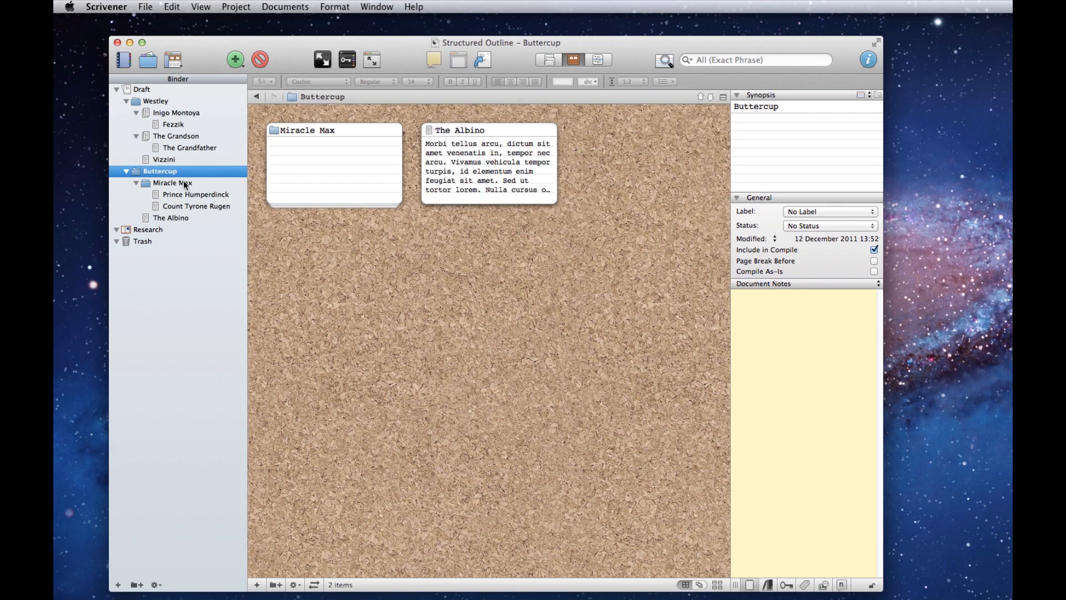
pyautogui.click(173, 182)
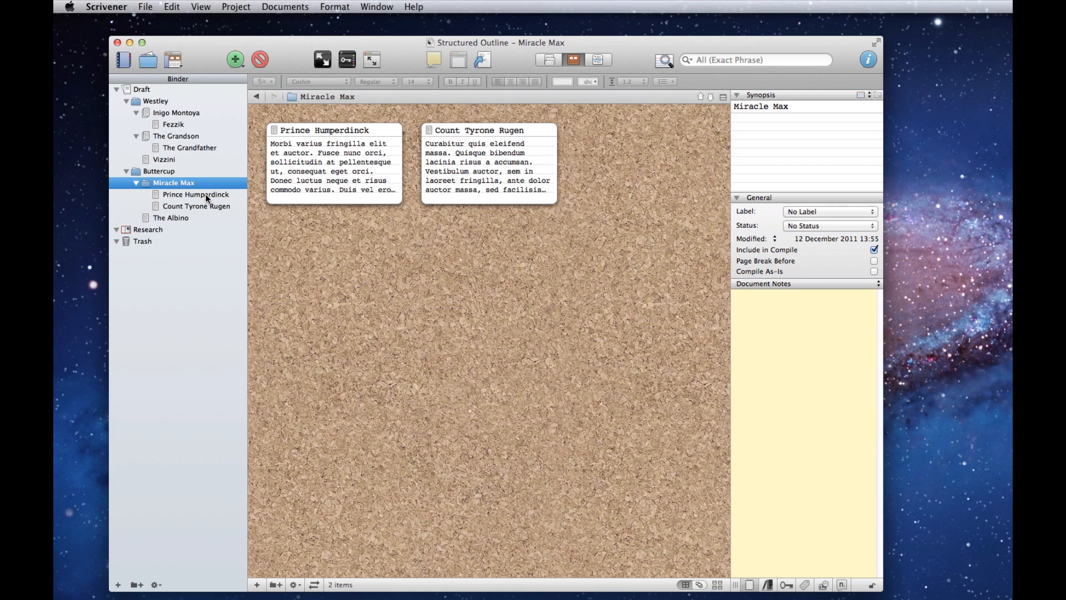
pyautogui.click(142, 89)
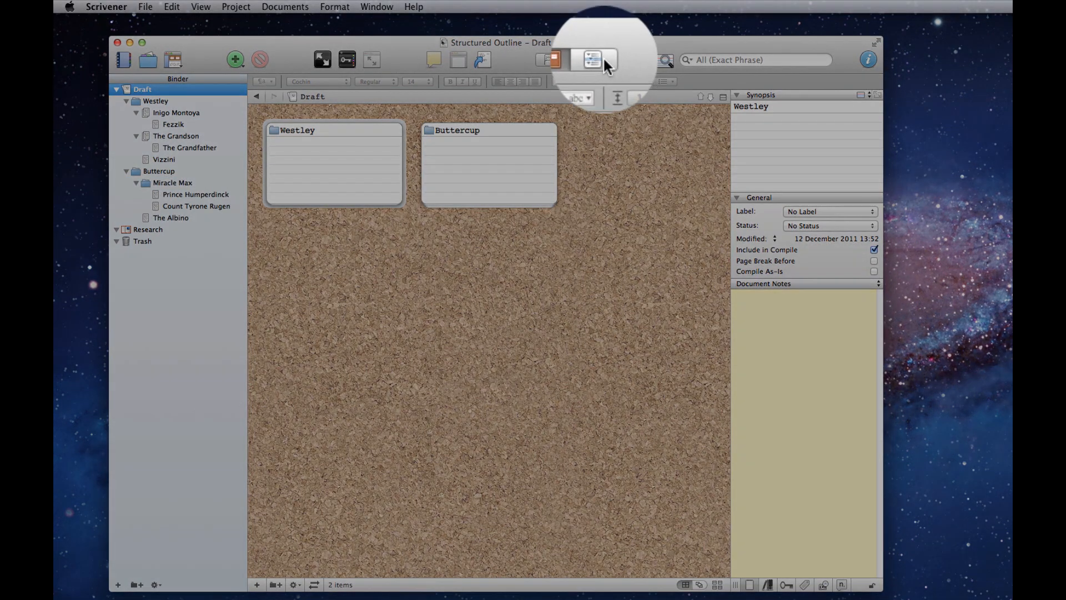
# Show the Draft in Outliner view with every row expanded and scroll through it.
pyautogui.click(597, 60)
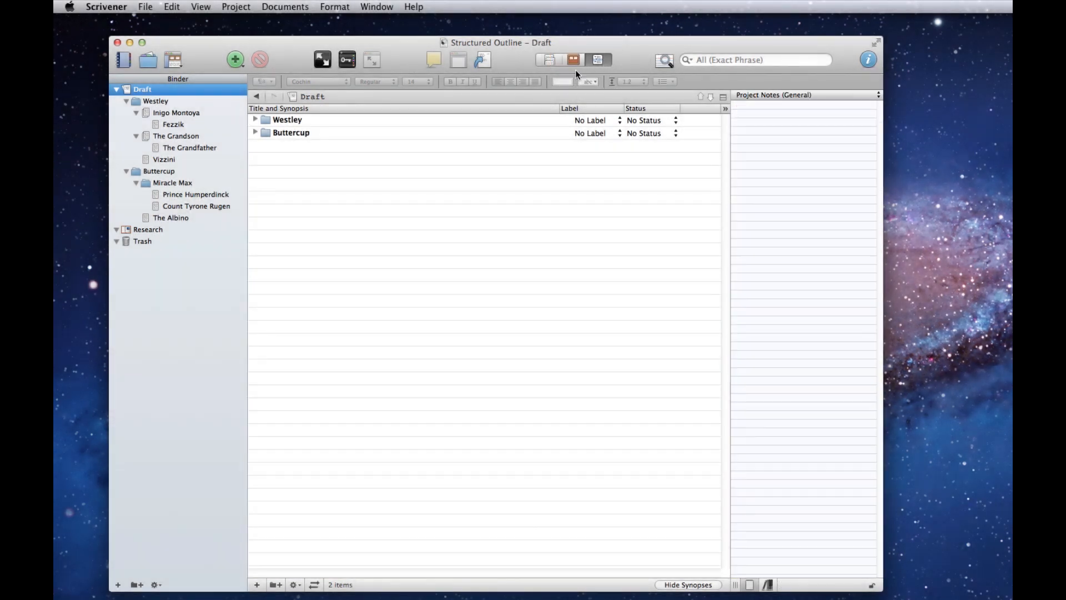
pyautogui.press('cmd+9')
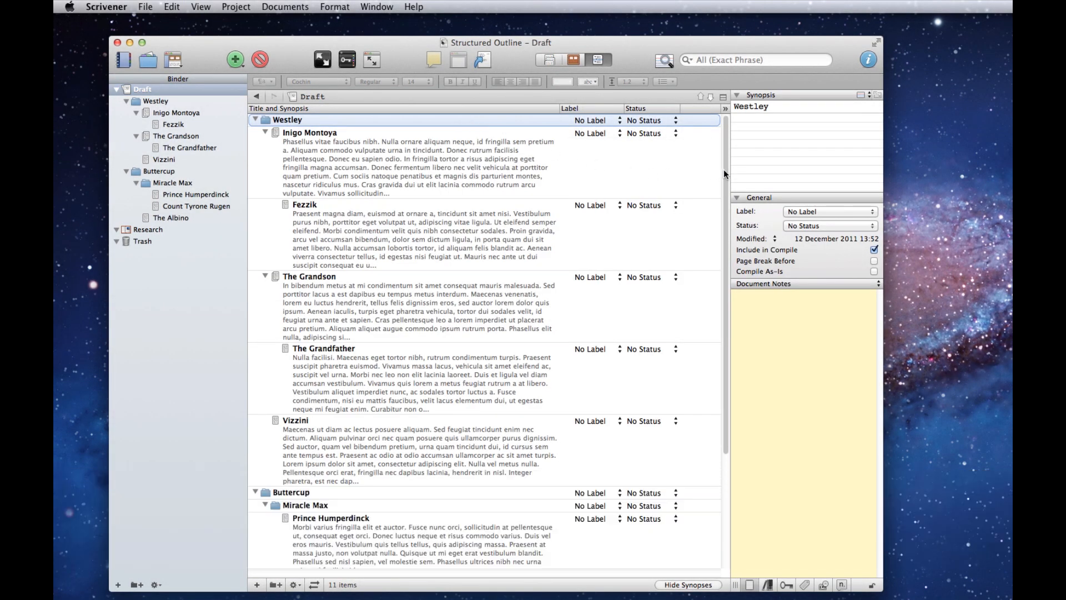
pyautogui.scroll(-3)
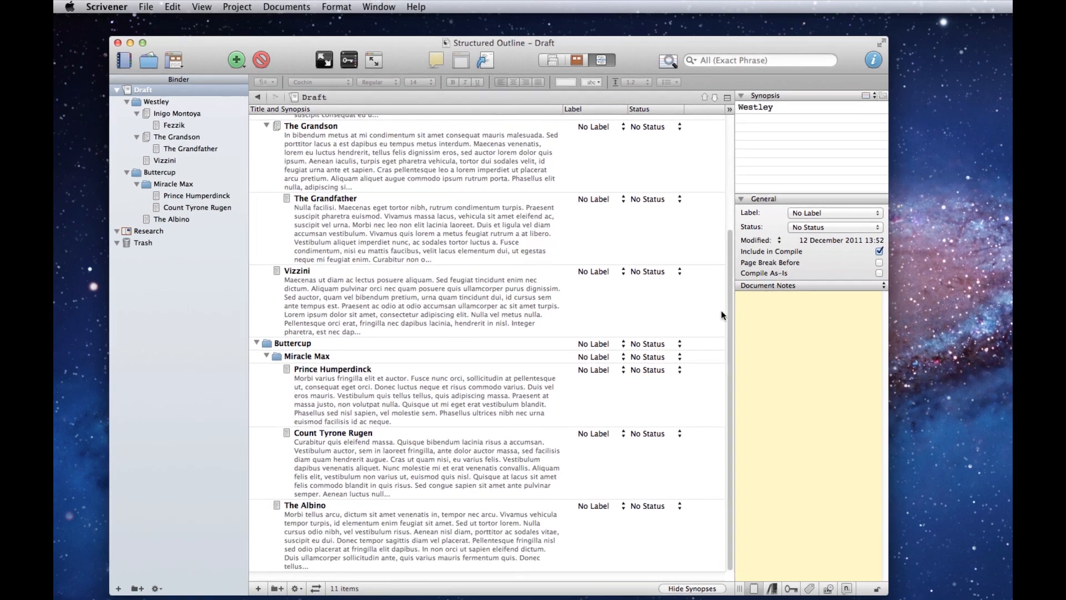
# Open Compile with all options and set the separator before folders to Empty line.
pyautogui.click(145, 6)
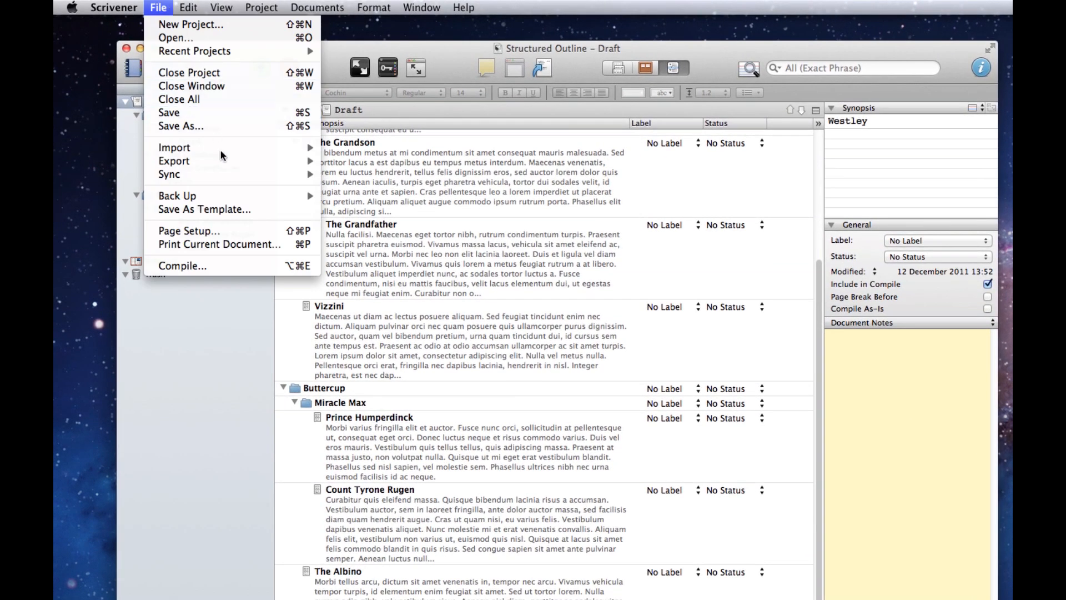
pyautogui.click(182, 265)
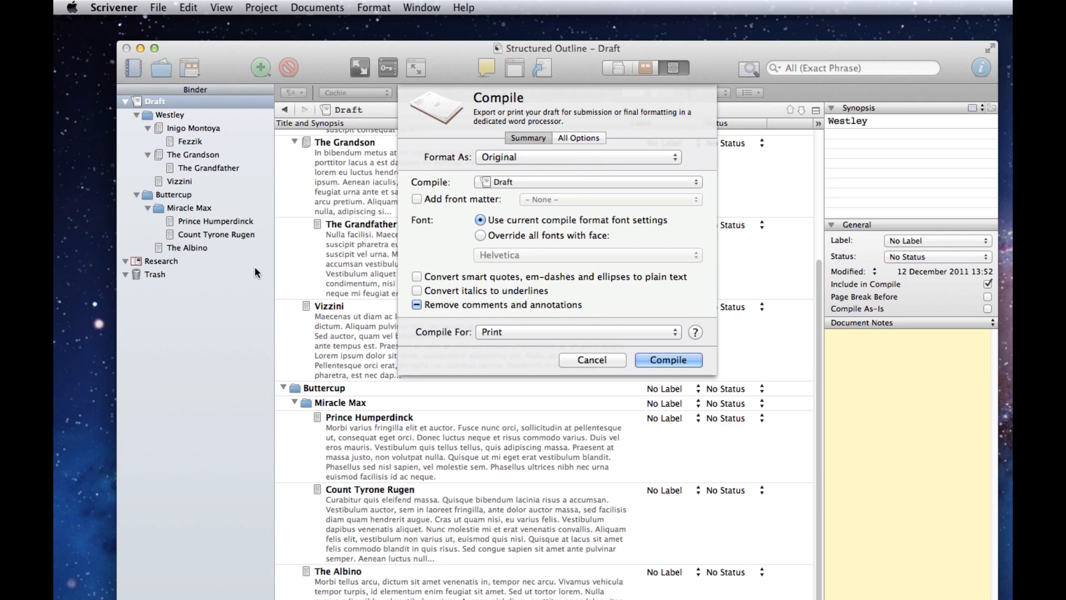
pyautogui.click(577, 157)
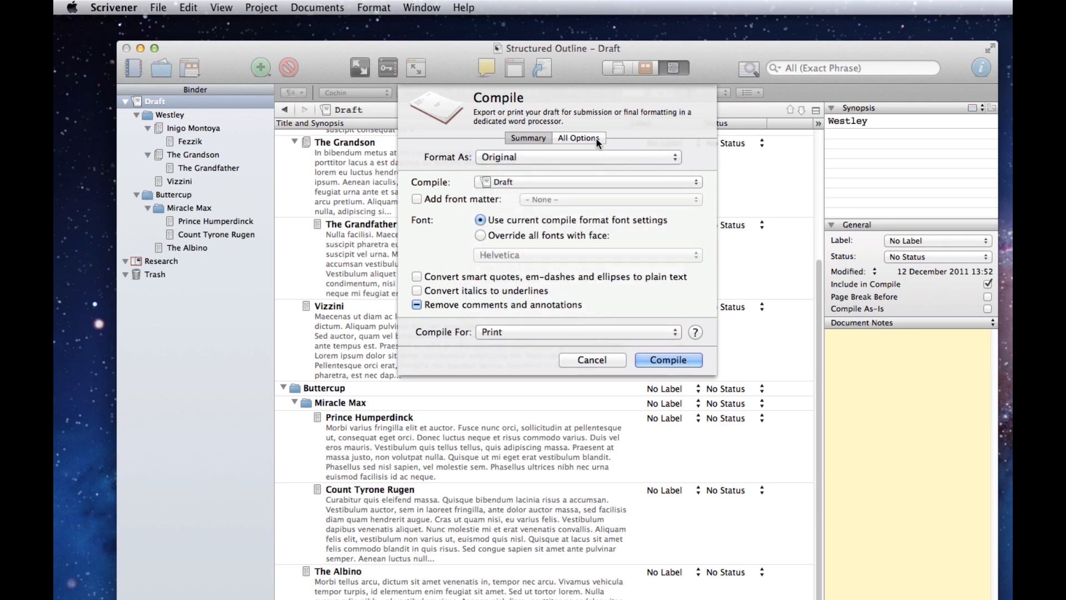
pyautogui.click(578, 139)
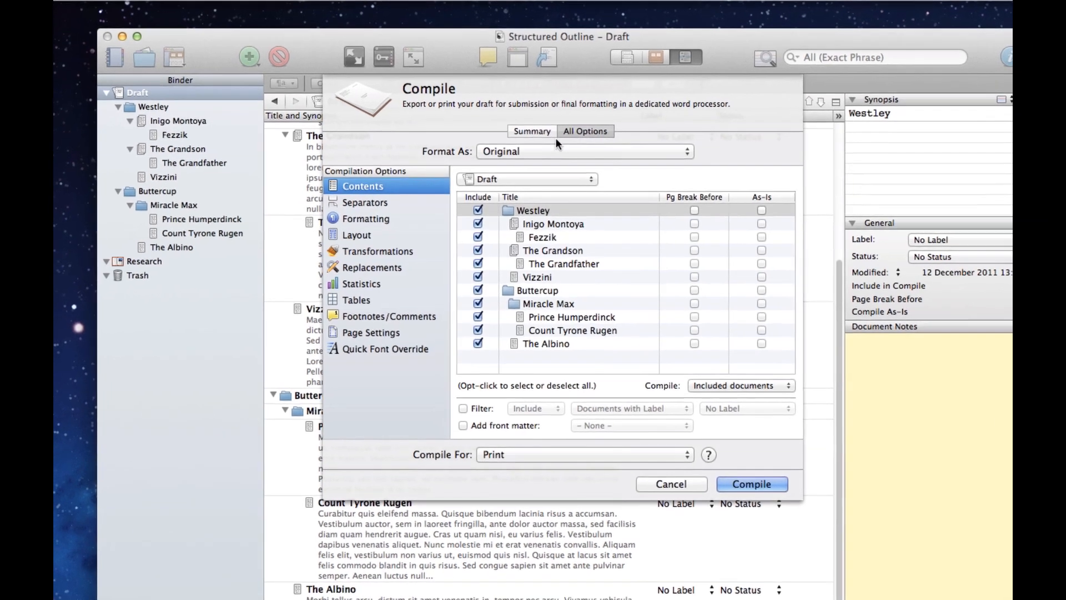
pyautogui.click(365, 202)
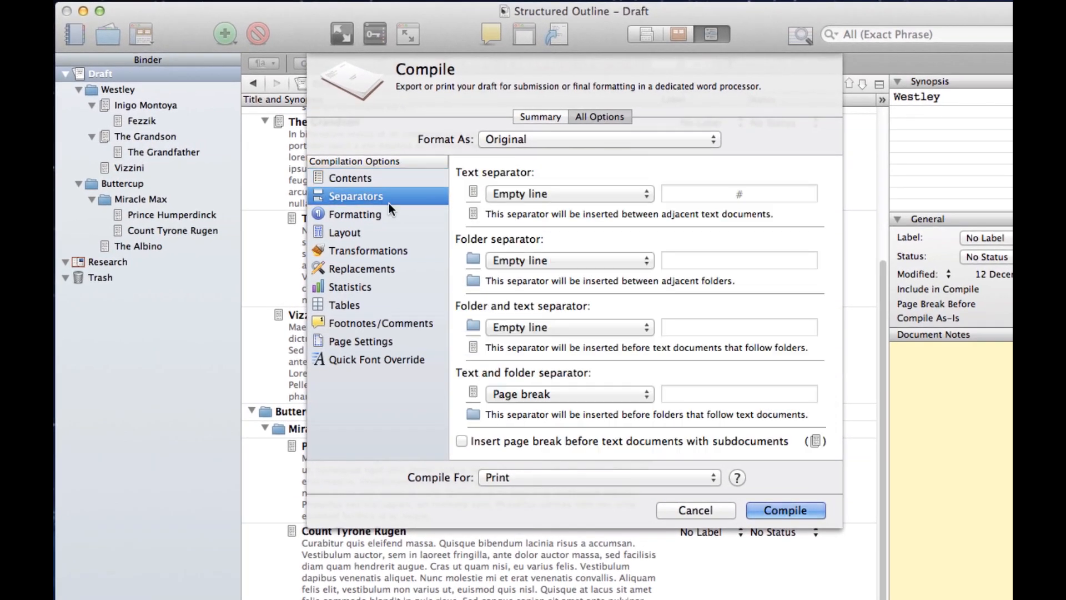
pyautogui.click(570, 393)
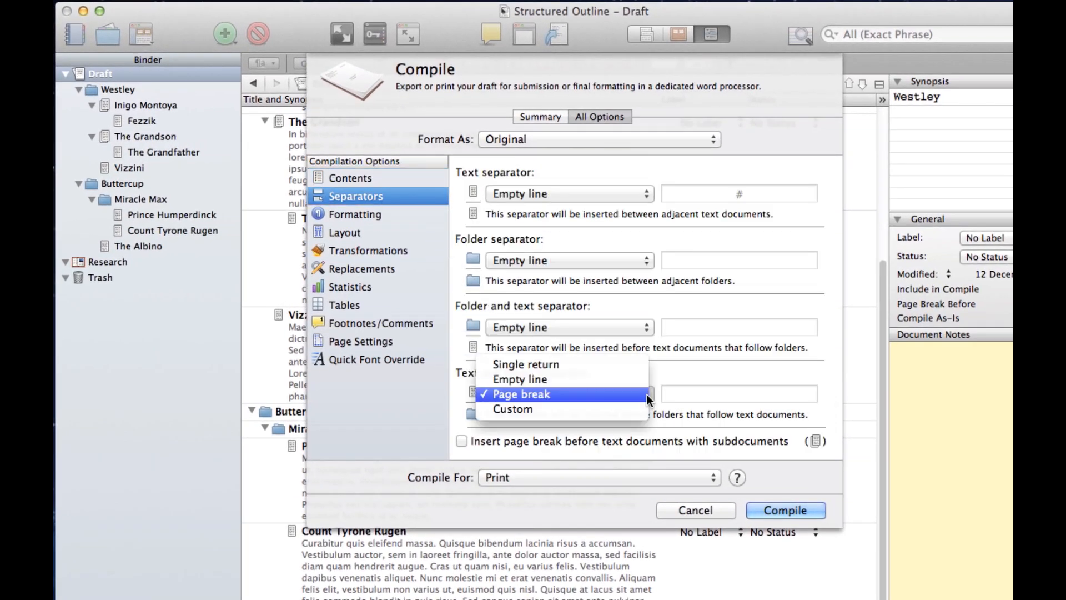
pyautogui.click(520, 378)
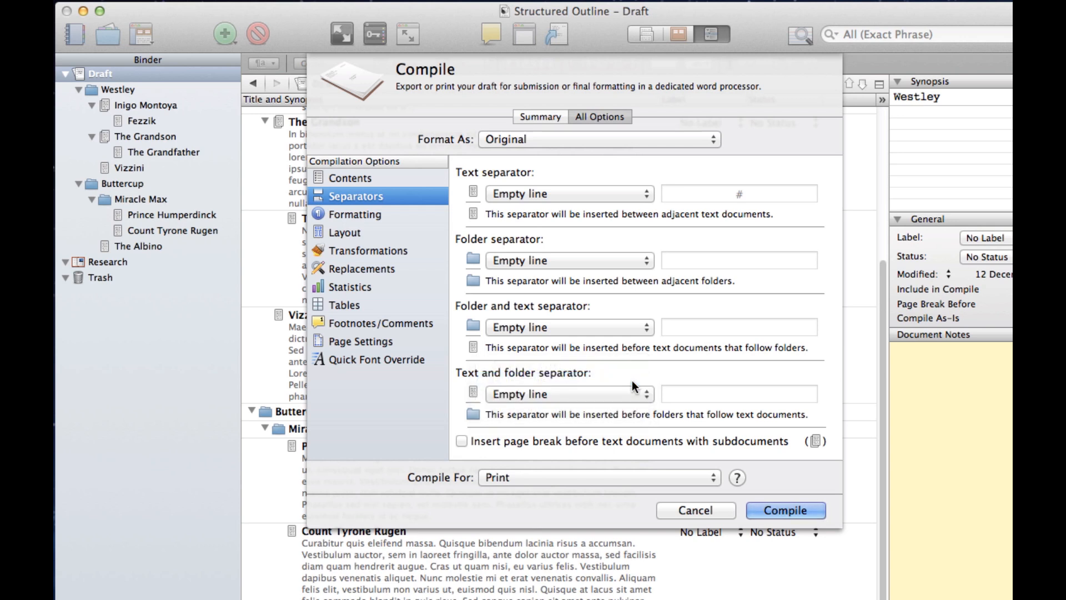
pyautogui.click(354, 214)
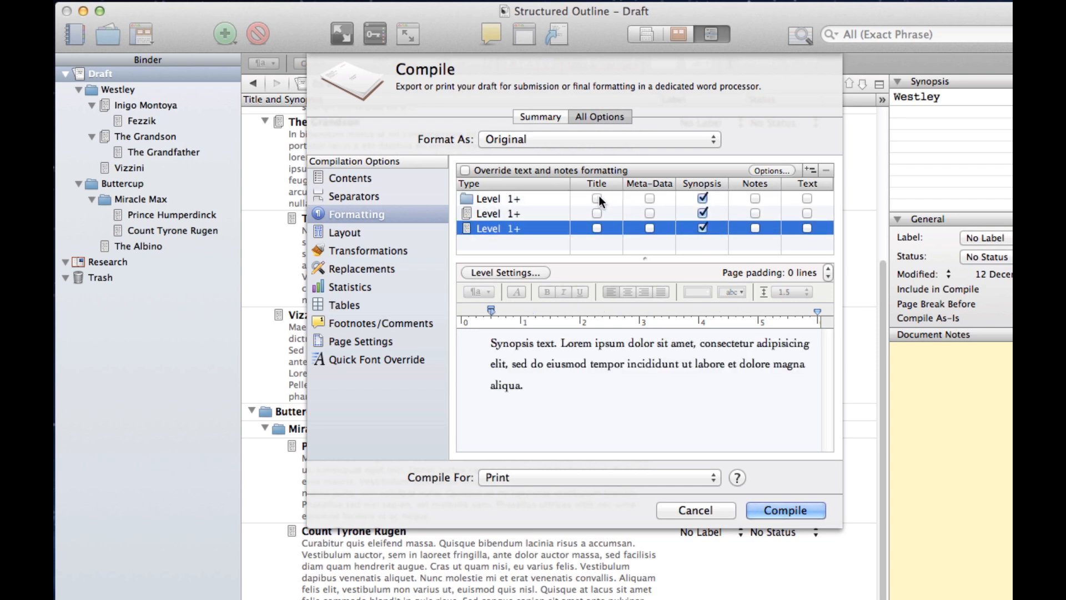
# Include titles at every level and paste Helvetica, single-spaced styling to the other levels.
pyautogui.click(597, 228)
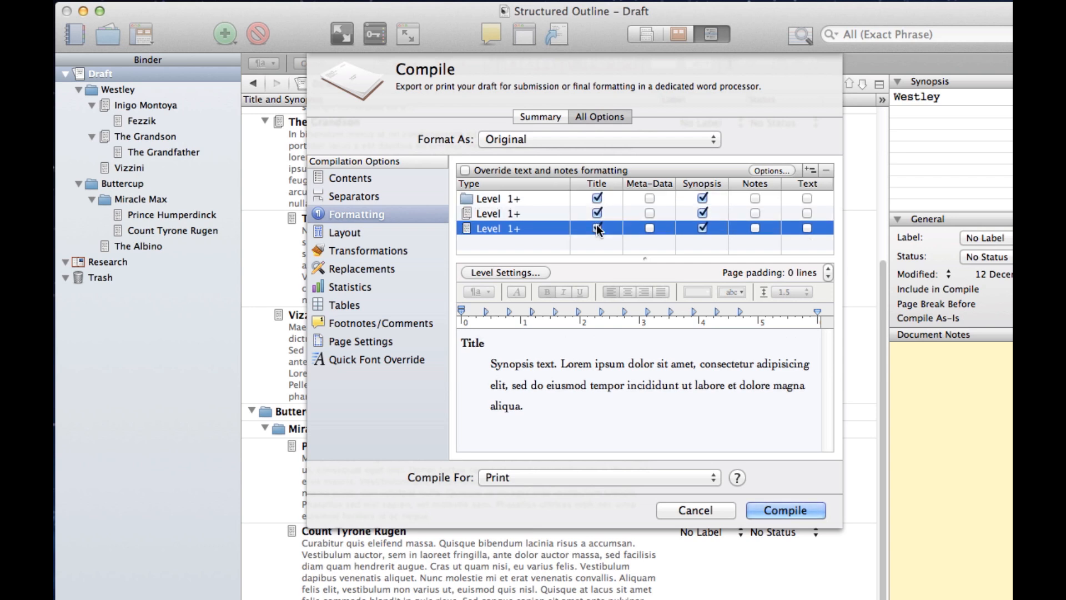
pyautogui.click(597, 228)
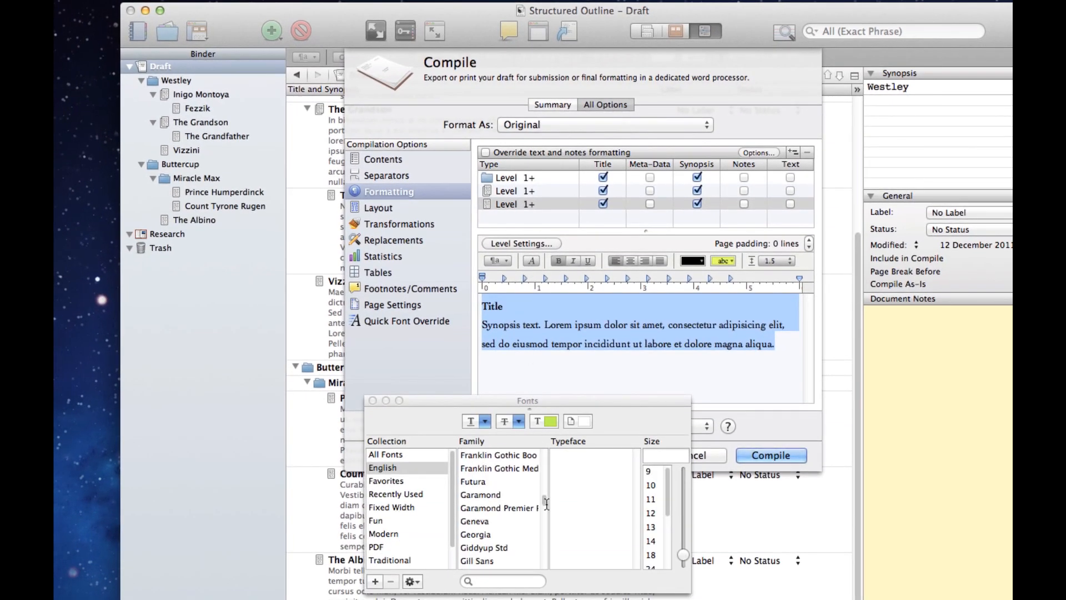
pyautogui.click(478, 488)
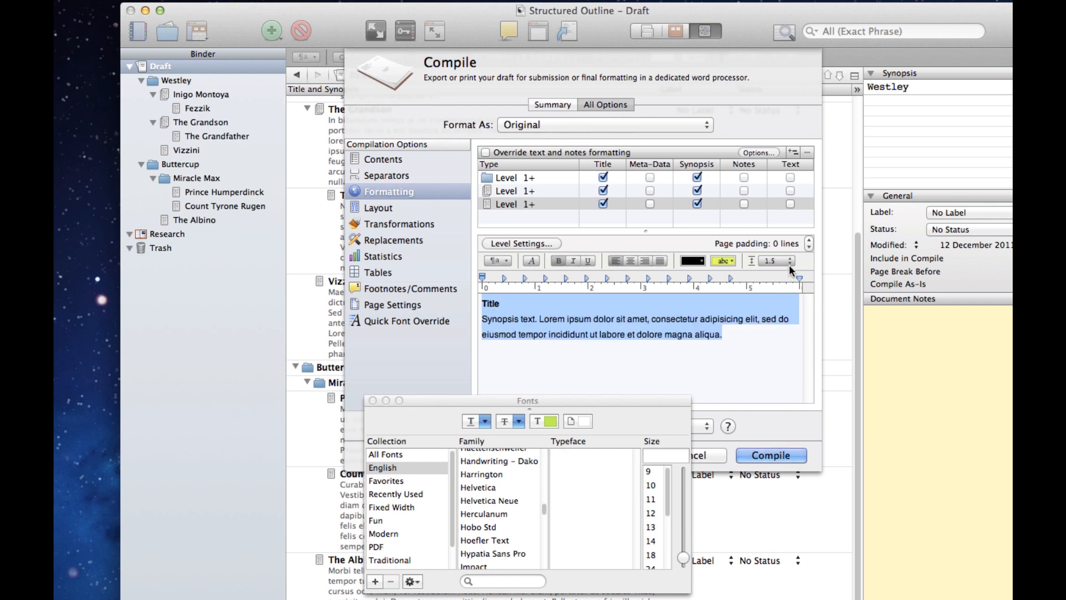
pyautogui.click(787, 264)
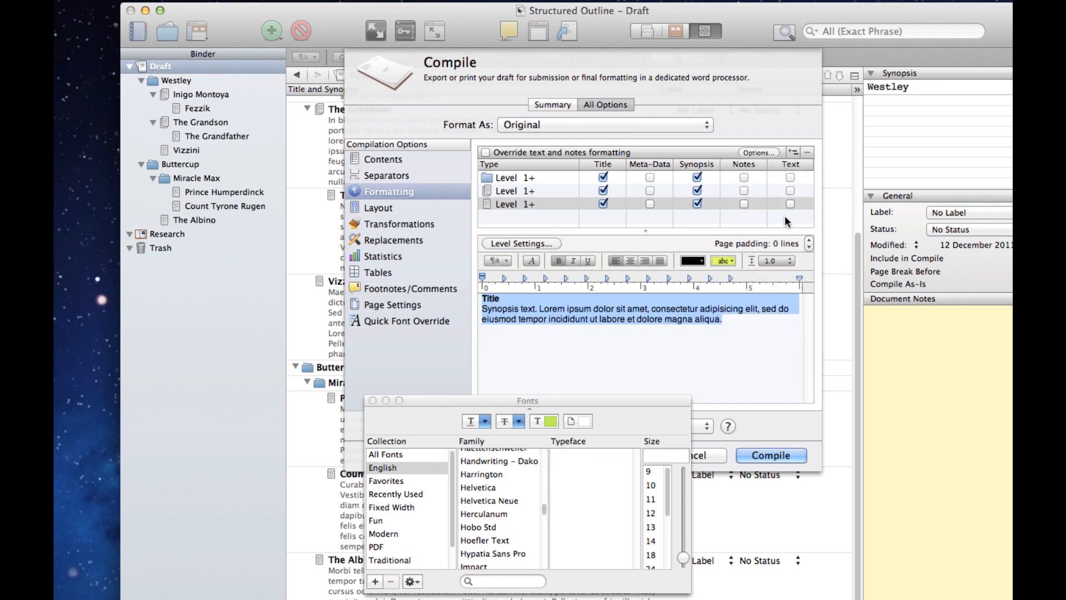
pyautogui.click(478, 487)
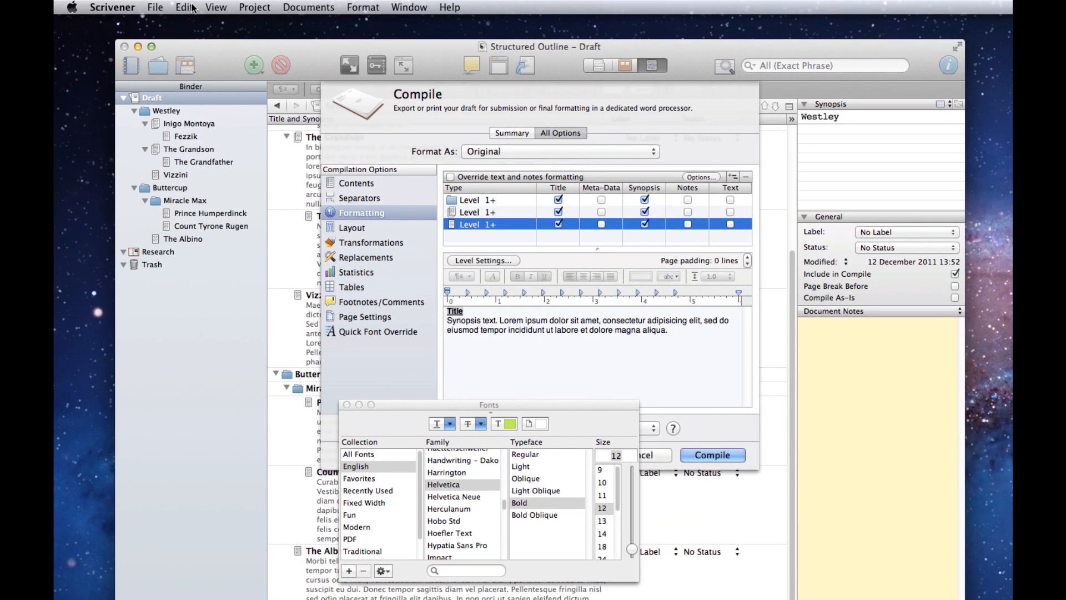
pyautogui.moveTo(221, 73)
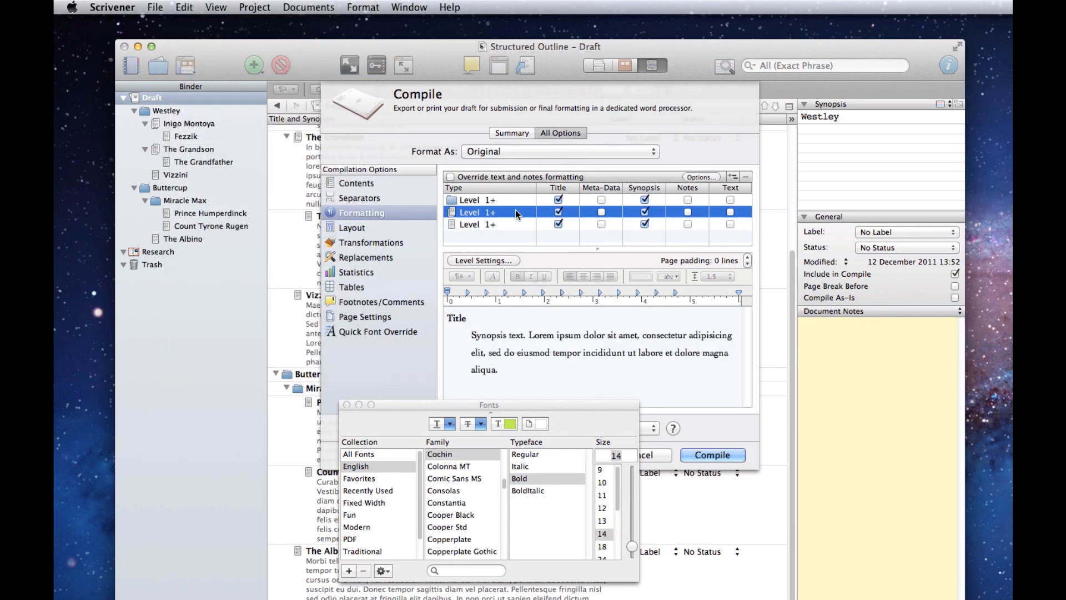
pyautogui.click(184, 7)
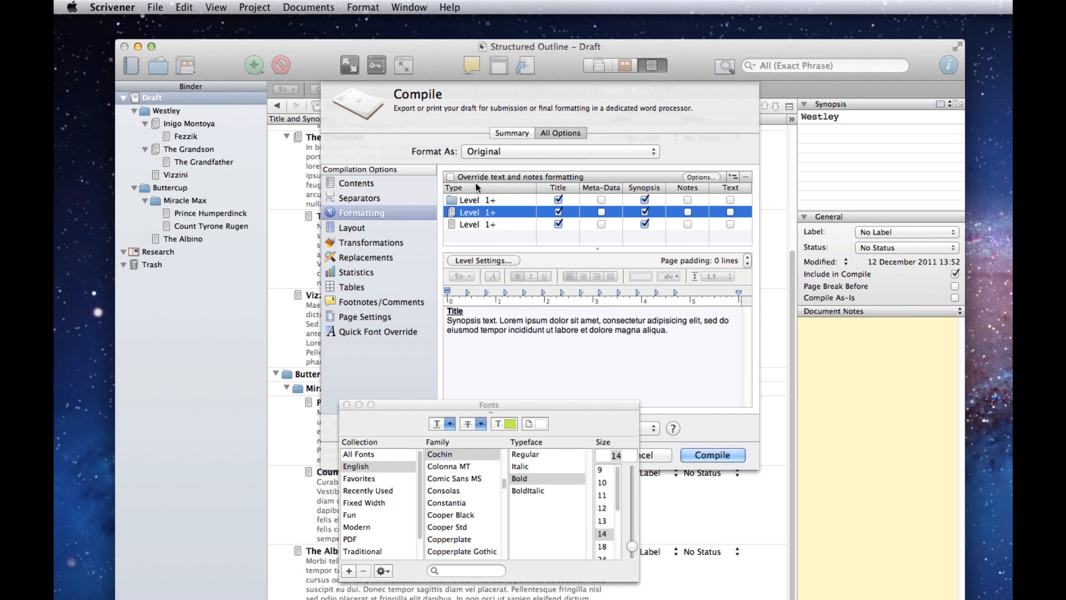
pyautogui.press('cmd+v')
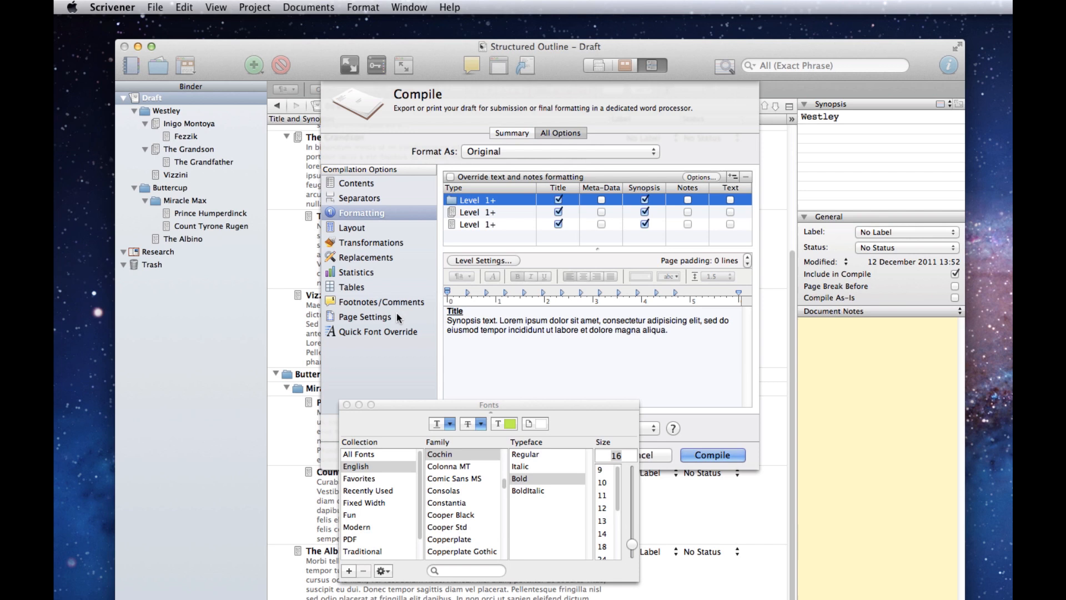
# Set page header and footer fonts to Helvetica 12 and append '– Scrivener' to the header.
pyautogui.click(365, 315)
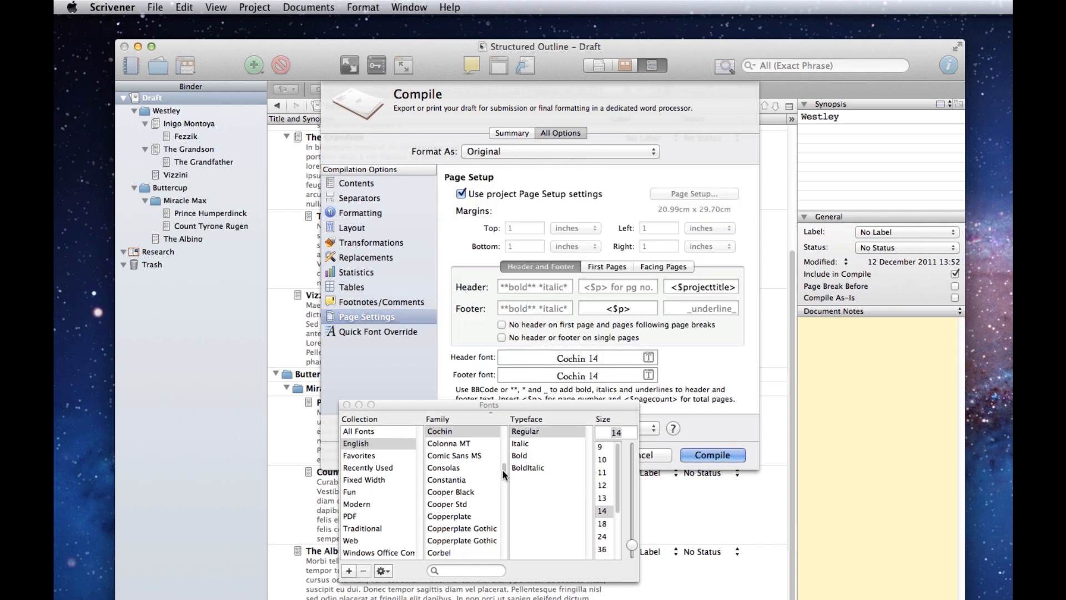
pyautogui.click(444, 473)
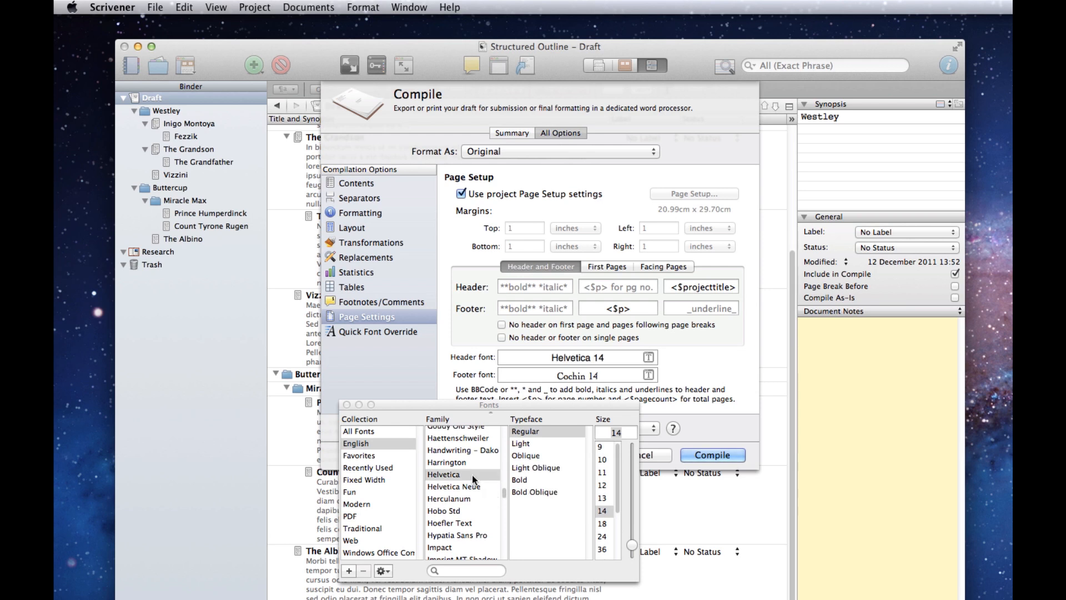
pyautogui.click(601, 484)
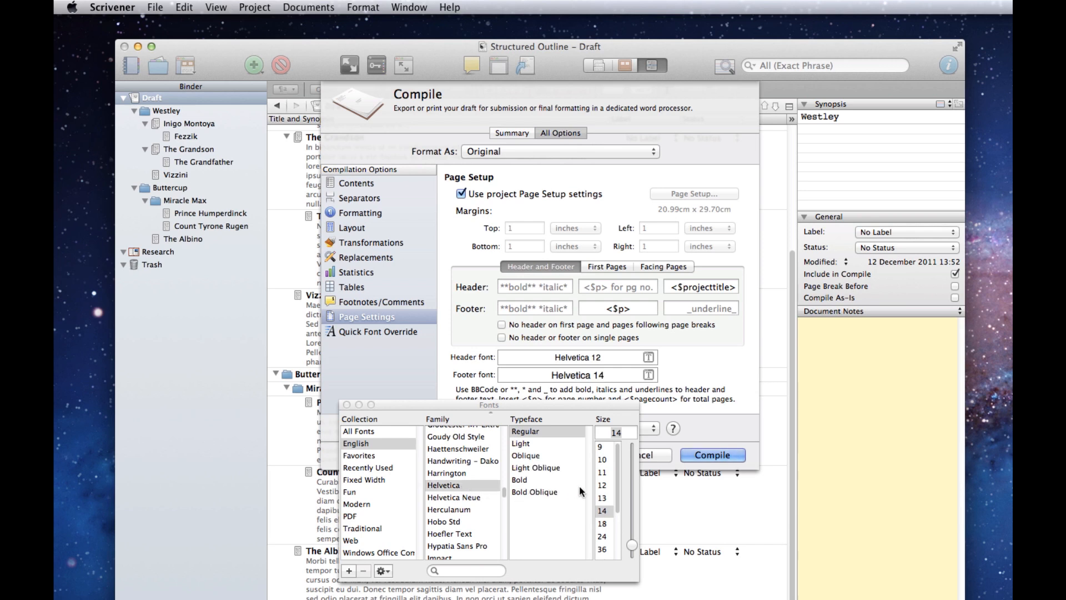
pyautogui.click(601, 484)
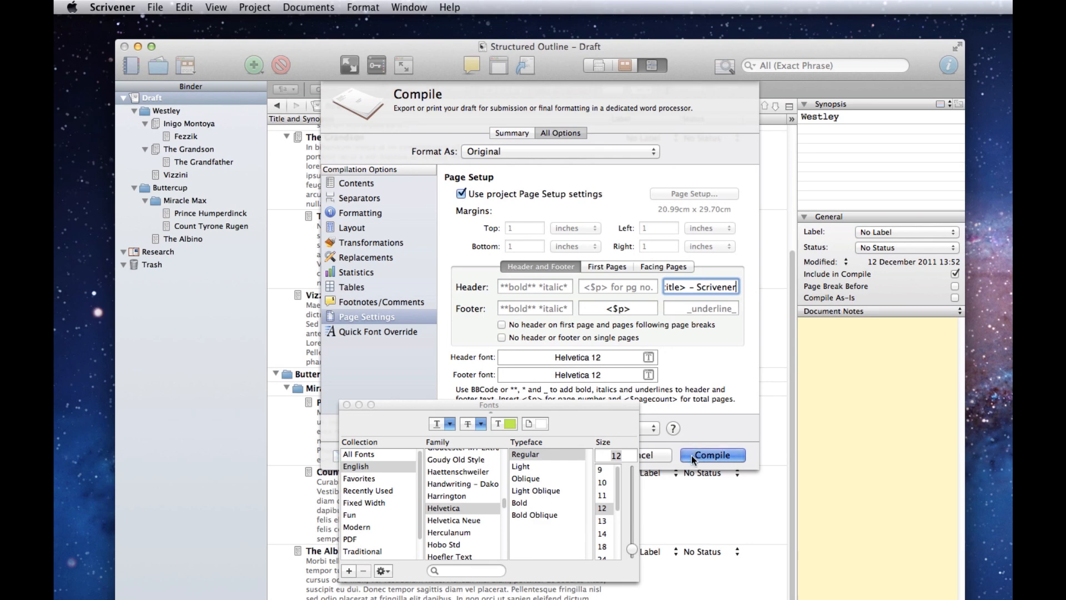
# Compile the draft to PDF and open the result in Preview.
pyautogui.click(711, 455)
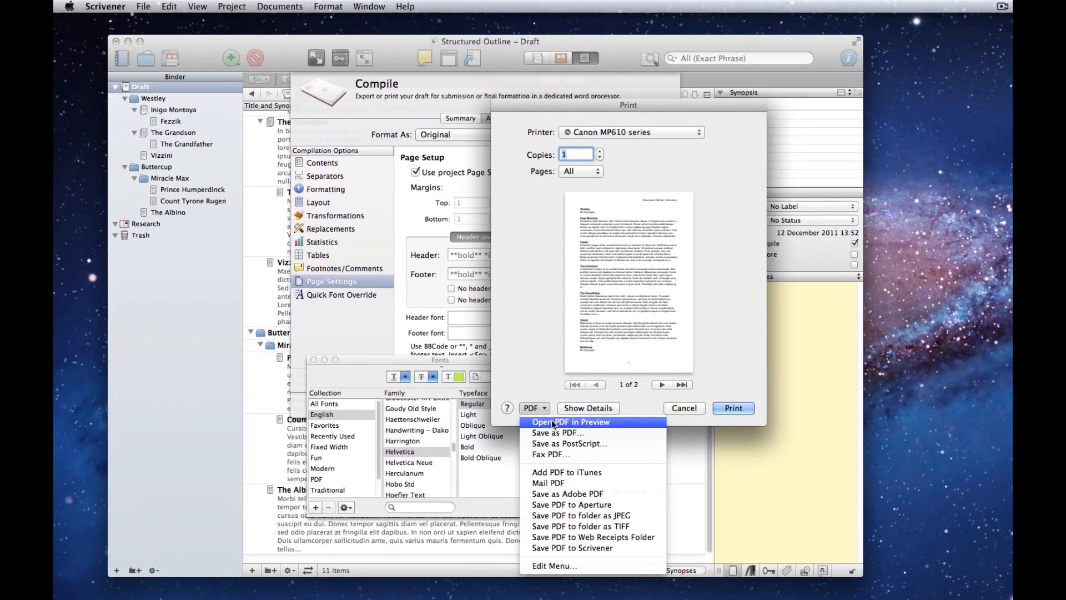
pyautogui.click(570, 422)
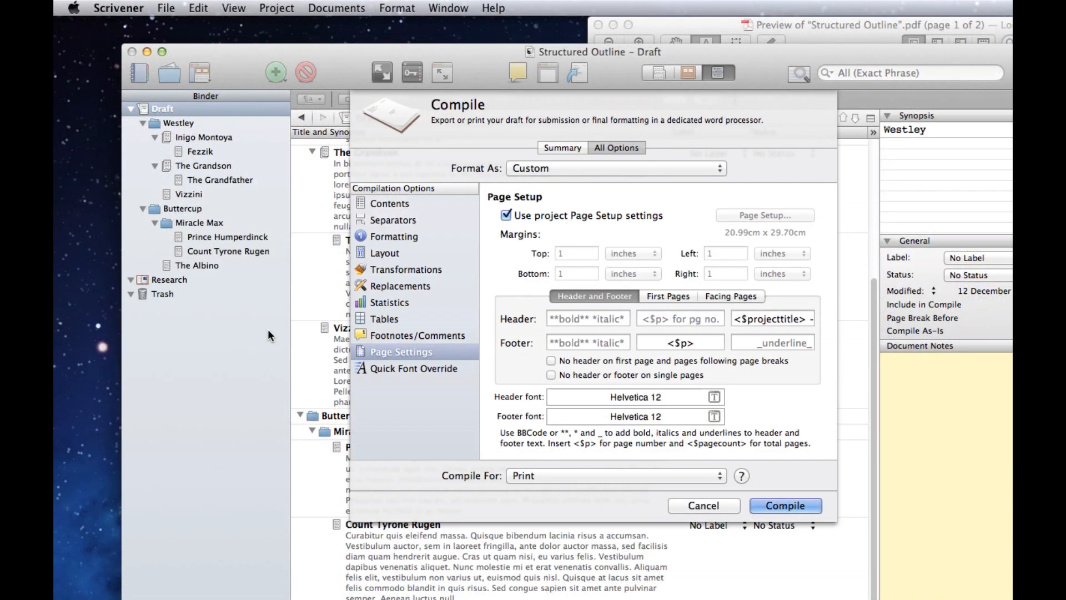
# Select the first level and insert hierarchical auto-numbering as the title prefix.
pyautogui.click(396, 236)
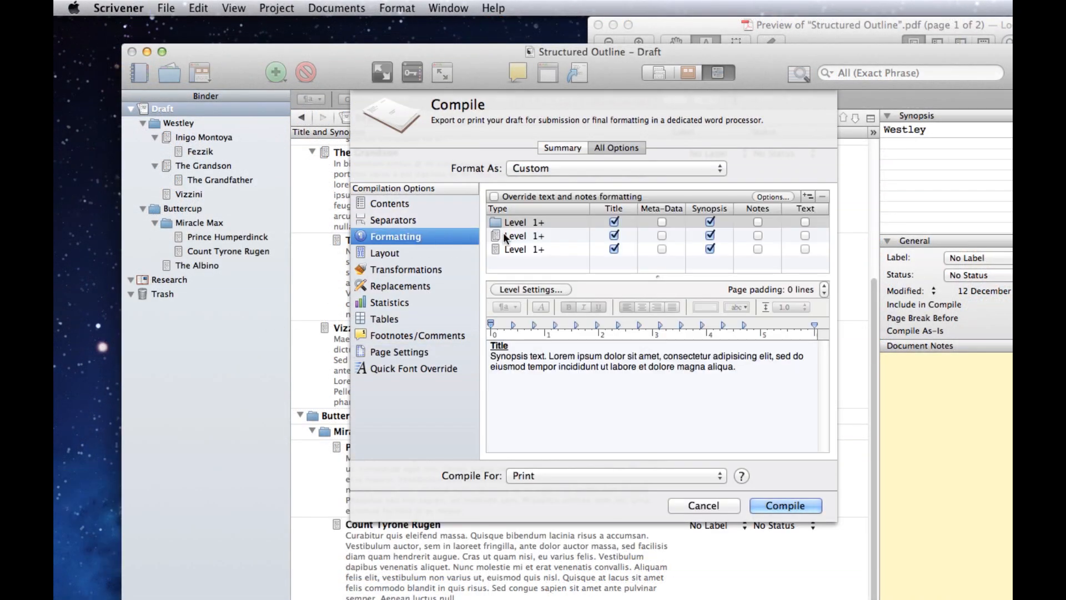
pyautogui.click(537, 222)
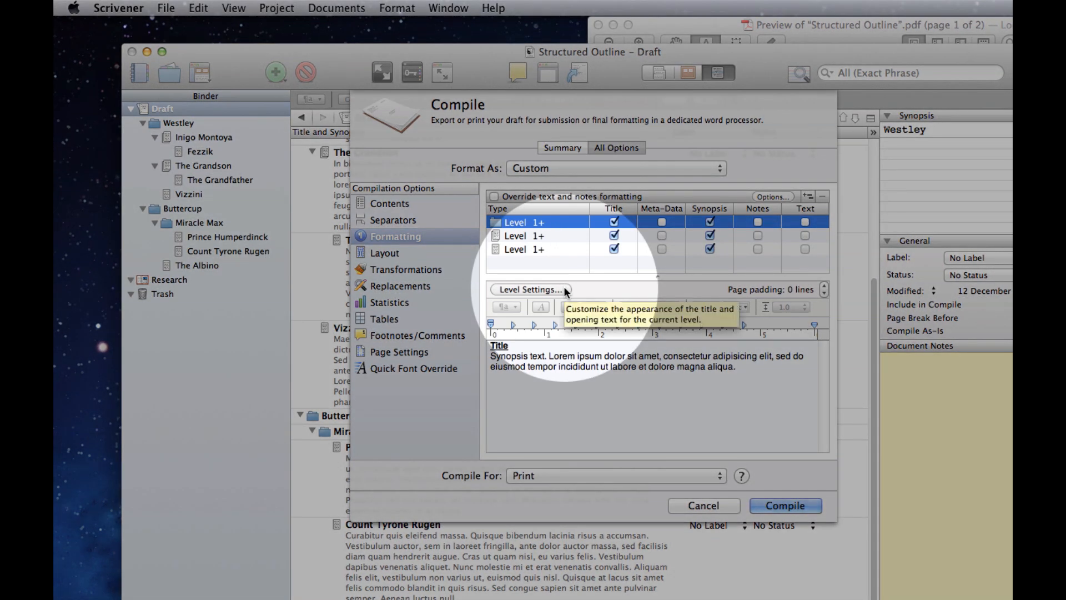
pyautogui.click(532, 289)
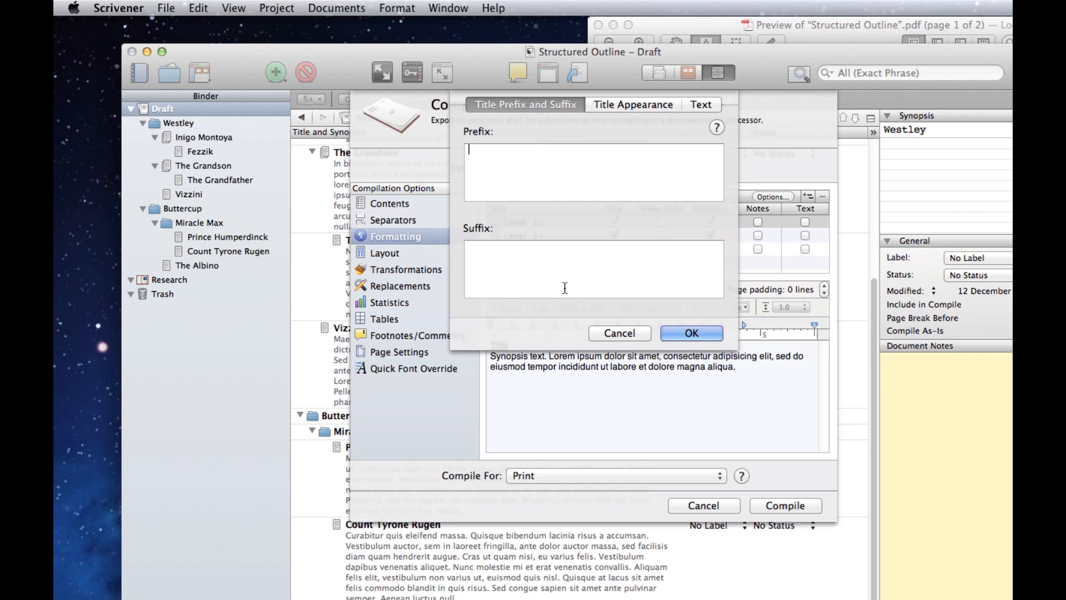
pyautogui.moveTo(206, 8)
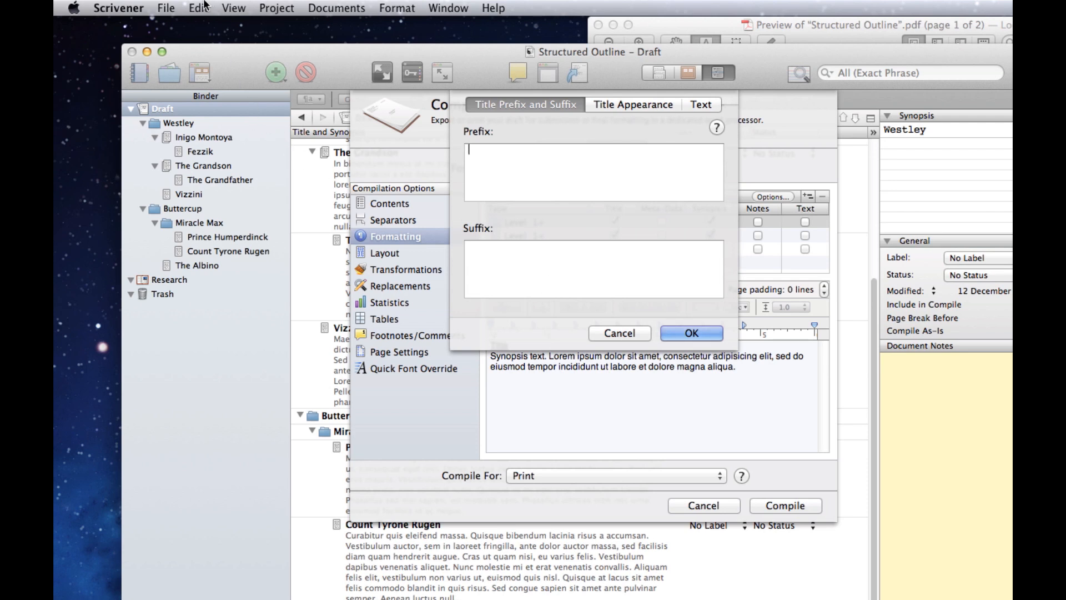
pyautogui.click(198, 7)
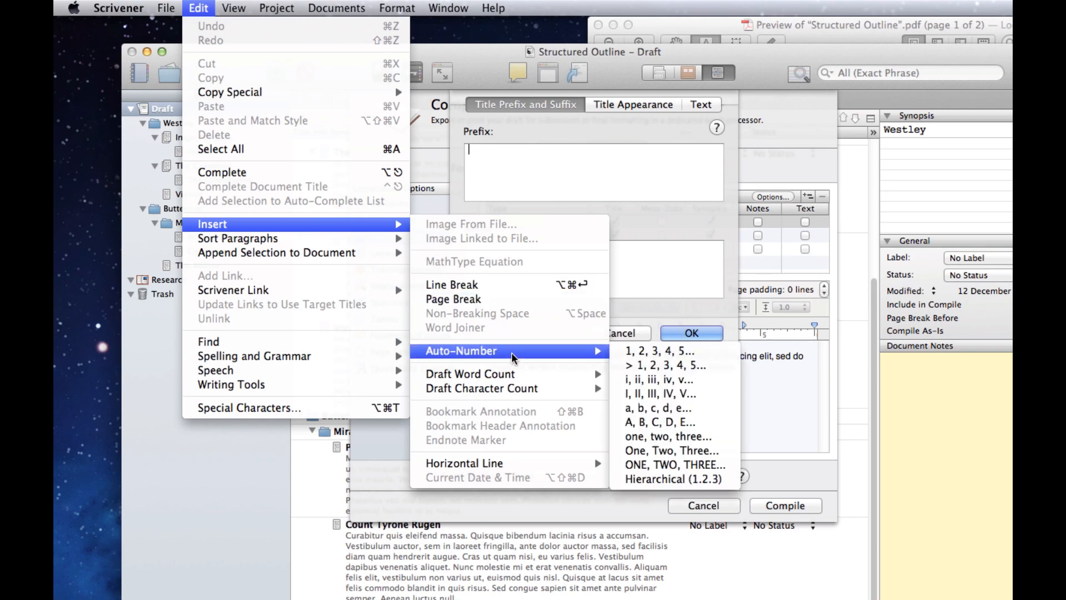
pyautogui.moveTo(674, 479)
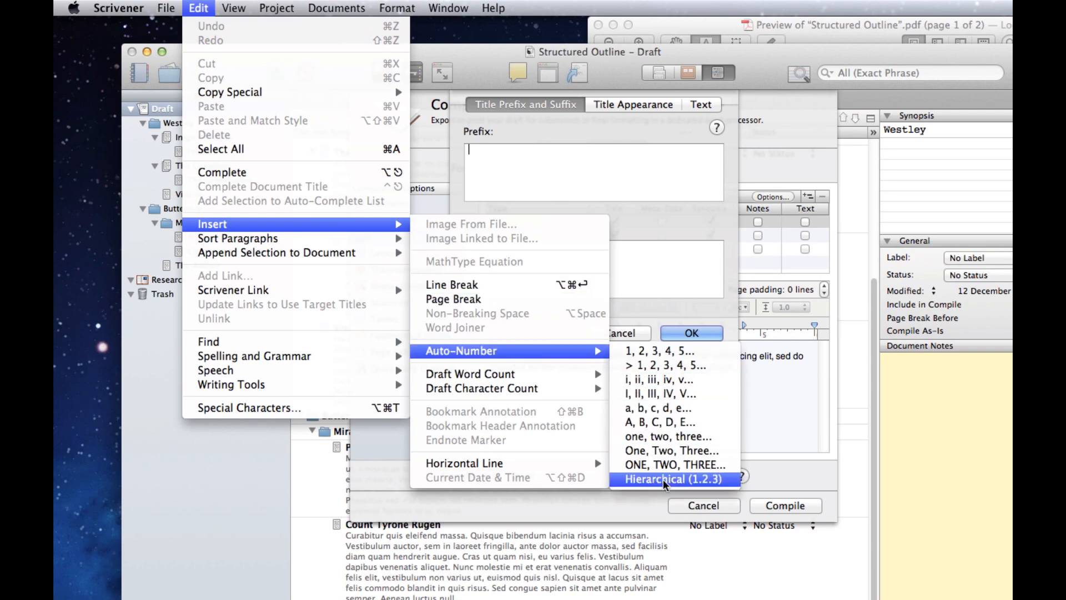
pyautogui.click(661, 478)
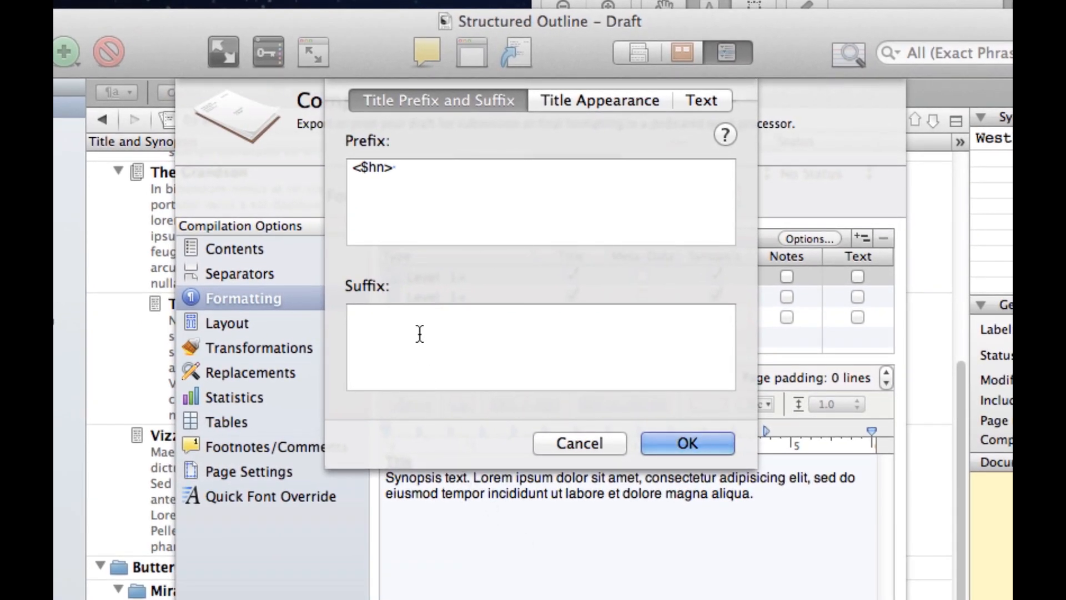
# Add a ':' title suffix and make titles run-in heads, then confirm.
pyautogui.write(':')
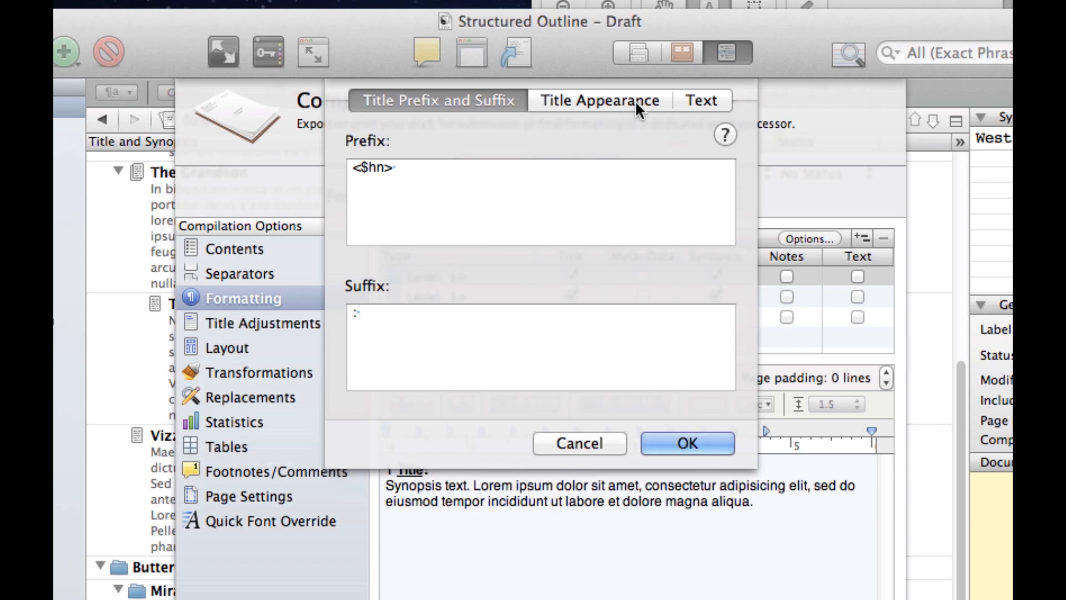
pyautogui.click(600, 100)
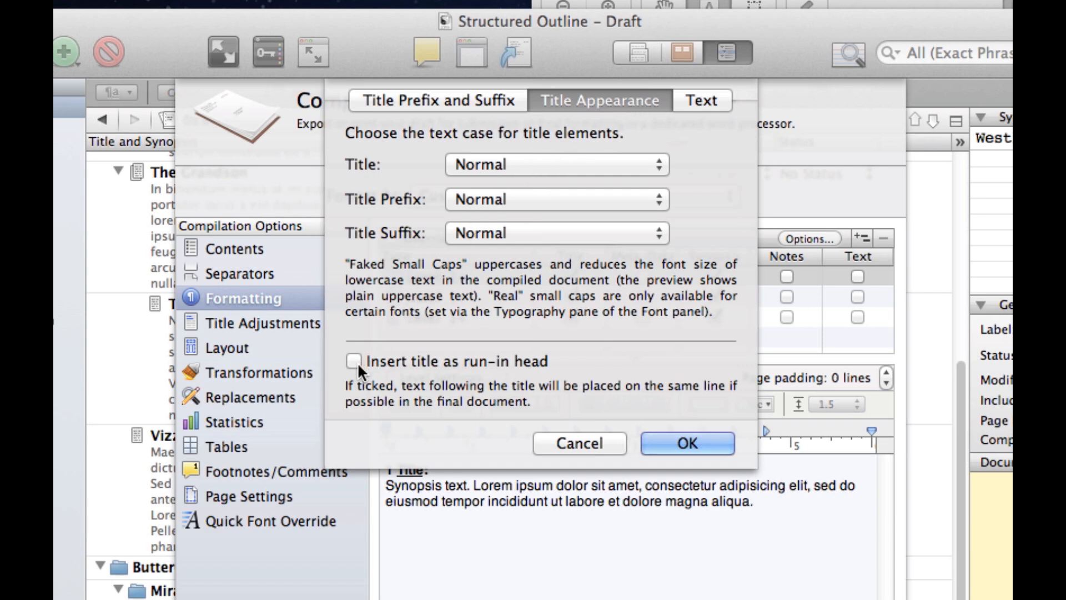
pyautogui.click(357, 361)
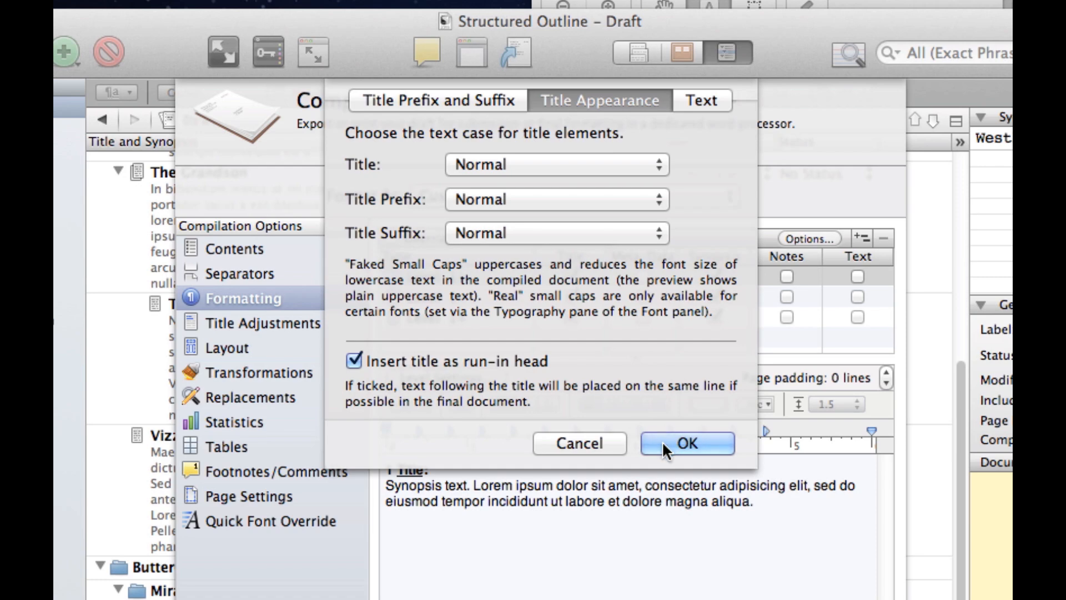
pyautogui.click(686, 443)
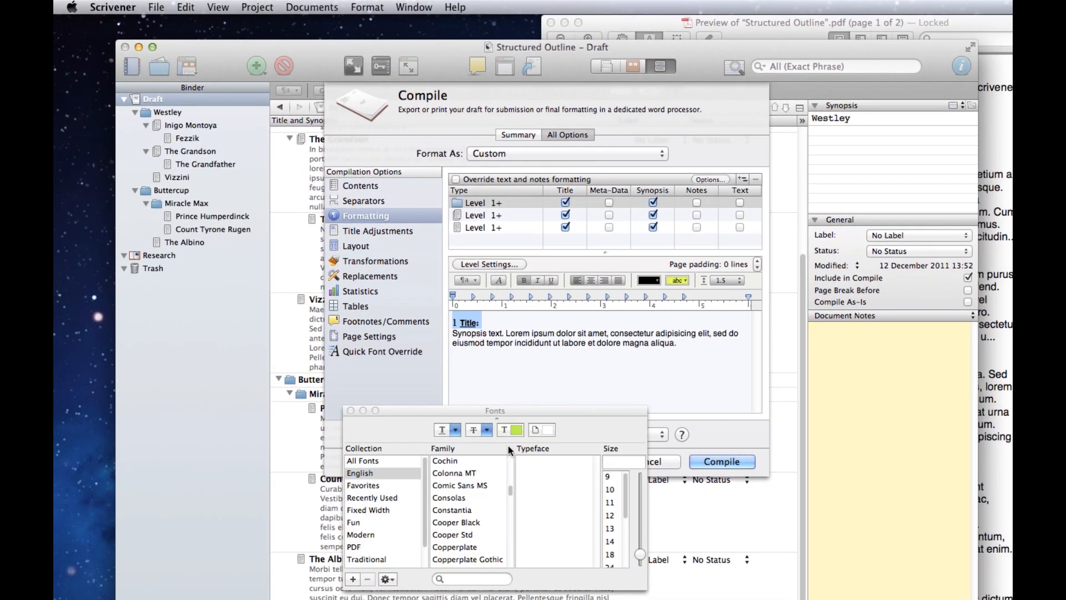
# Set the numbered titles to Helvetica Bold 12 and check the second and third level rows.
pyautogui.scroll(-3)
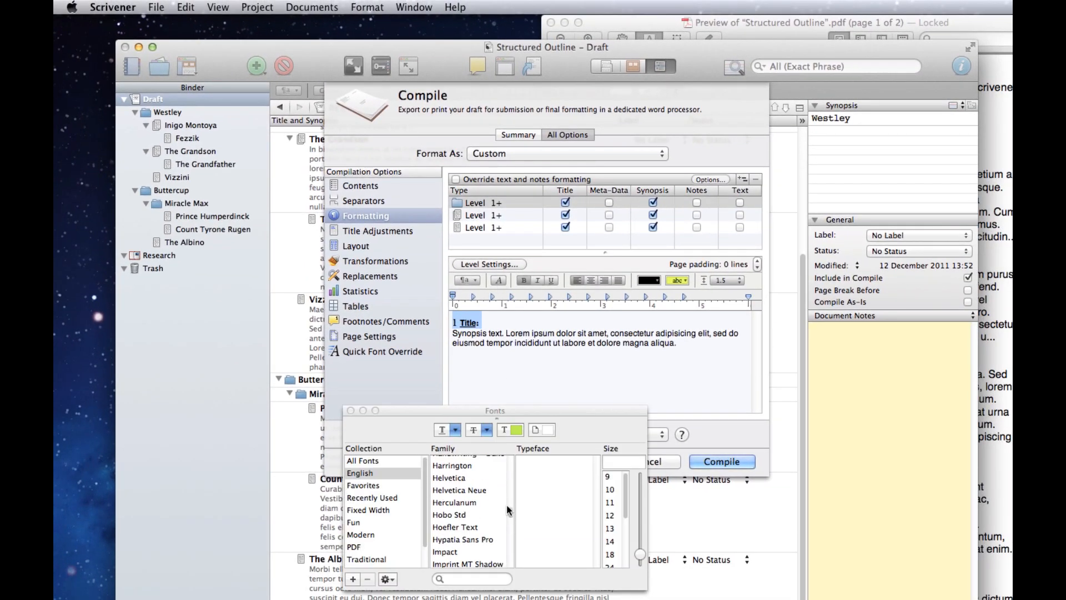
pyautogui.click(448, 478)
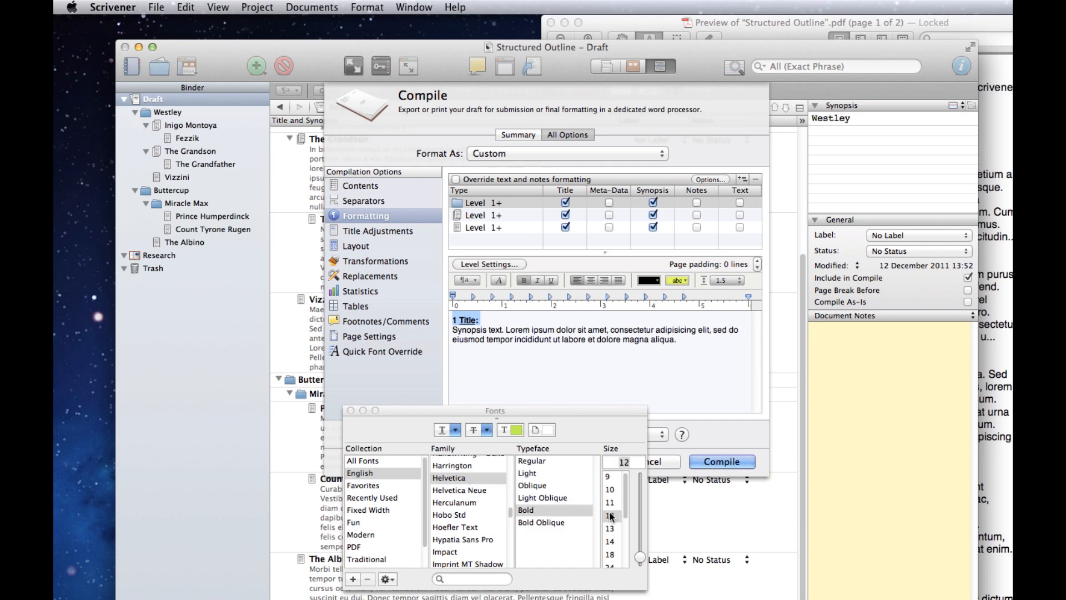
pyautogui.click(493, 203)
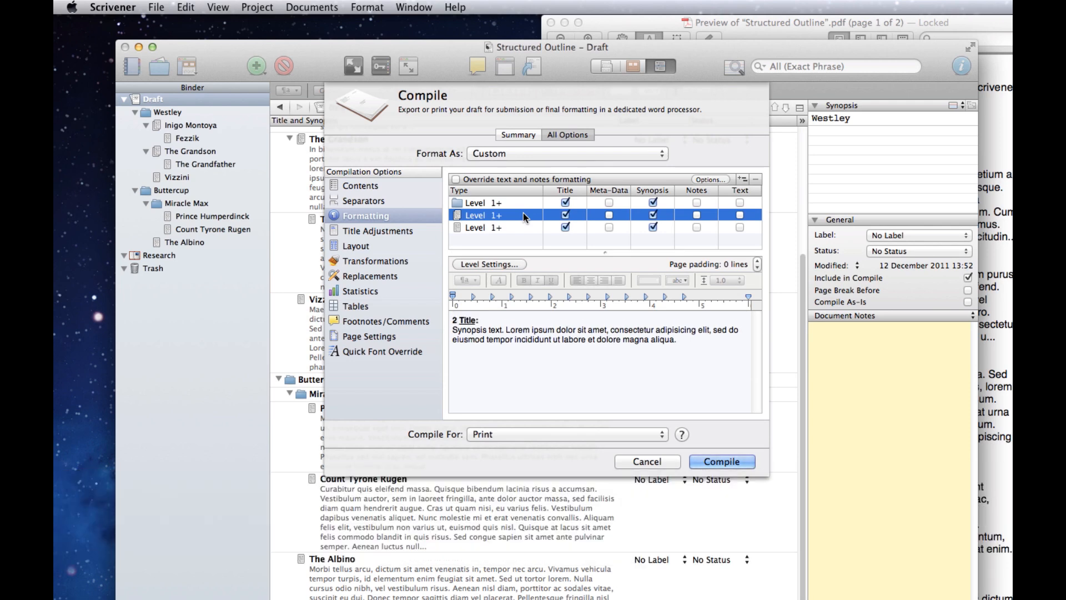
pyautogui.click(496, 227)
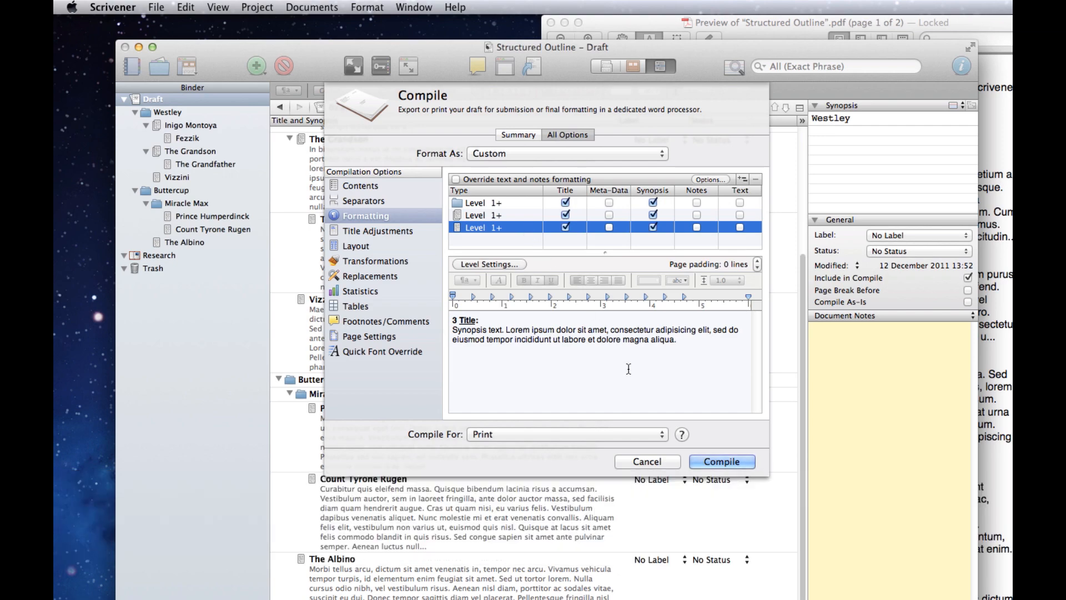
pyautogui.click(721, 461)
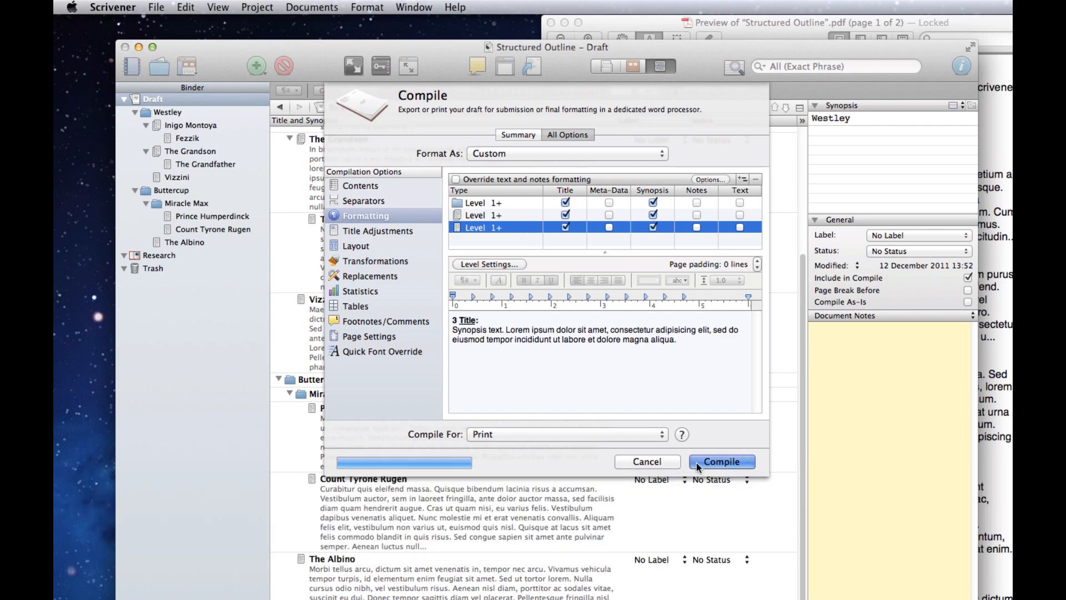
# Compile again and review the numbered run-in titles in the Preview PDF.
pyautogui.click(722, 461)
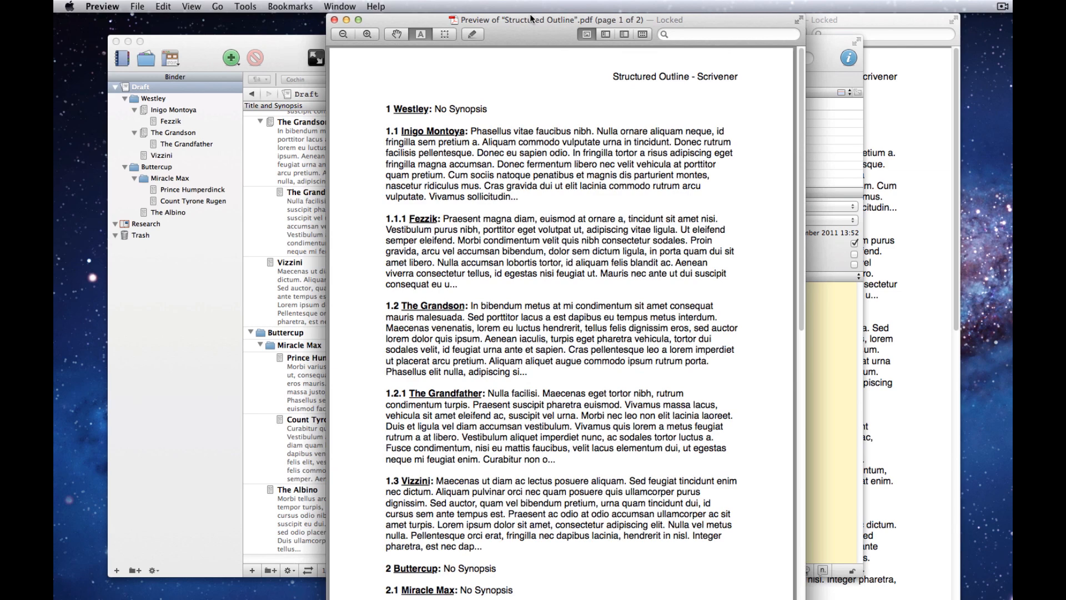
pyautogui.moveTo(219, 112)
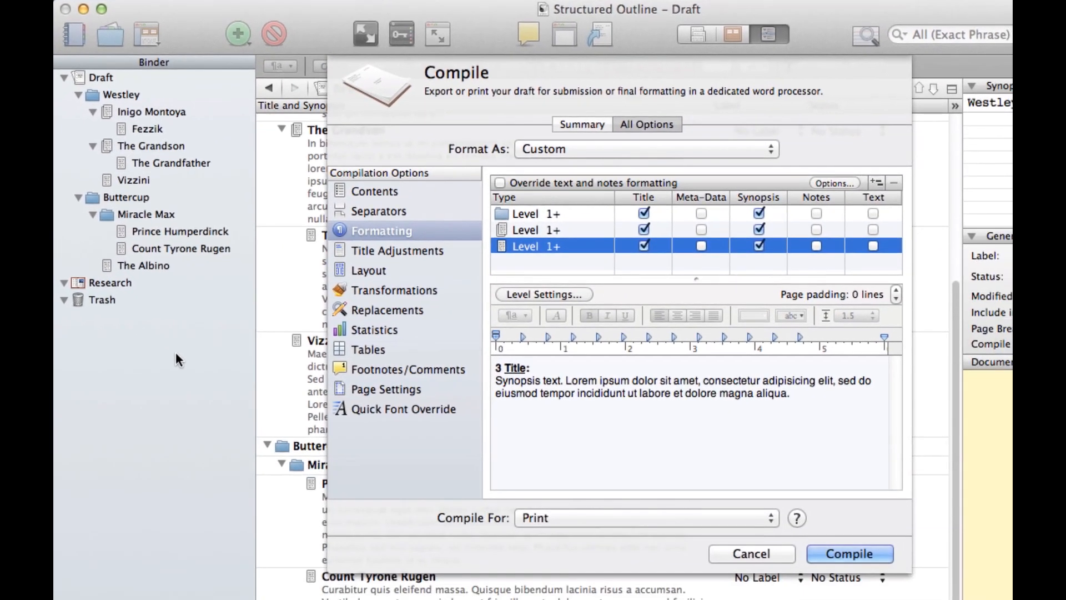
# Split folder formatting into Level 1 and Level 2+ rows and indent the Level 2+ text.
pyautogui.click(551, 213)
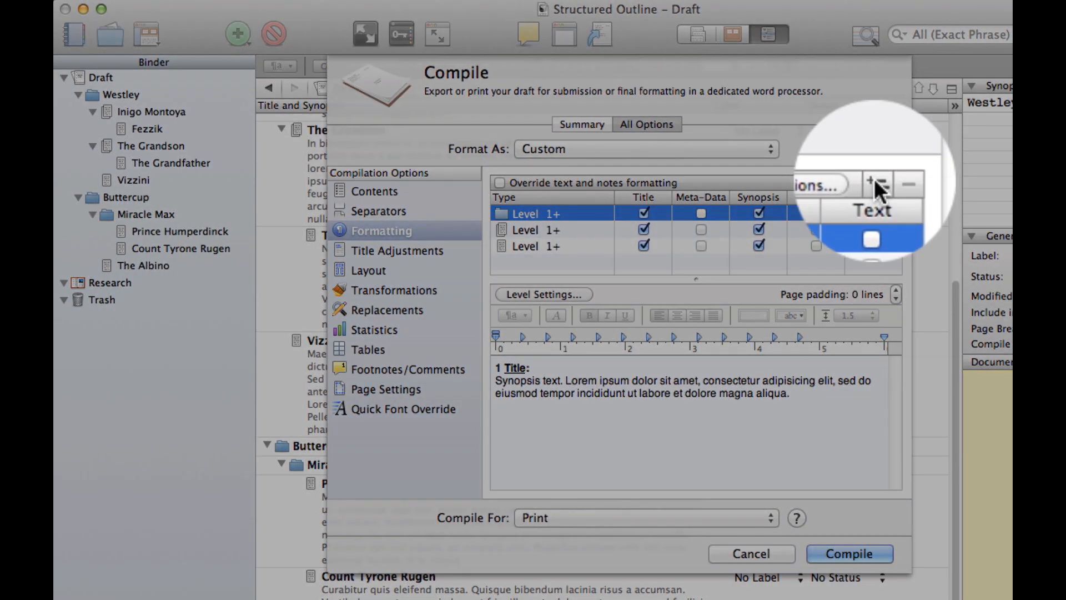
pyautogui.click(880, 184)
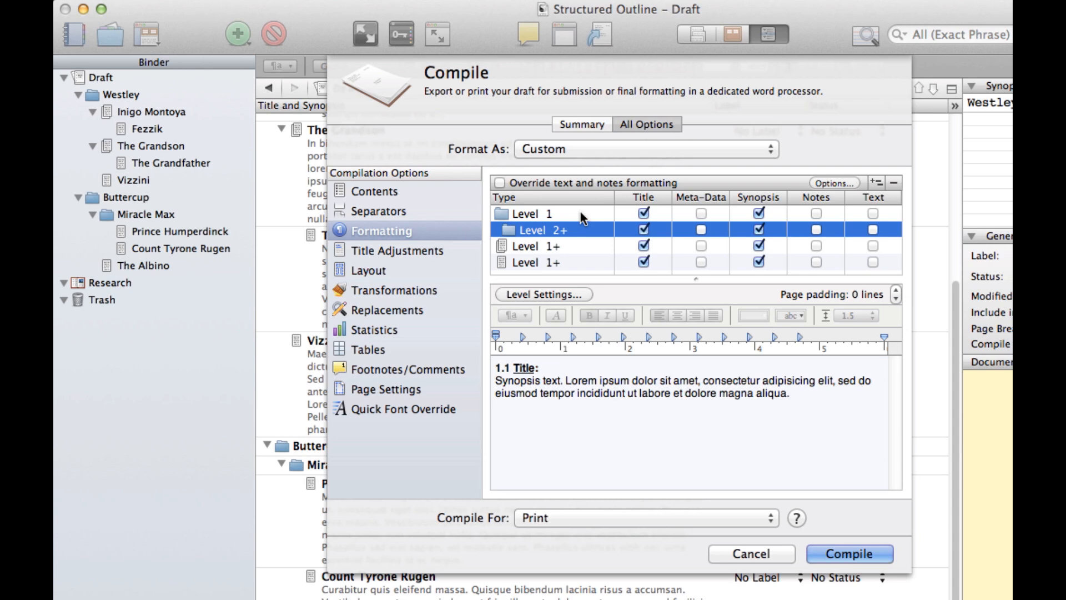
pyautogui.click(544, 214)
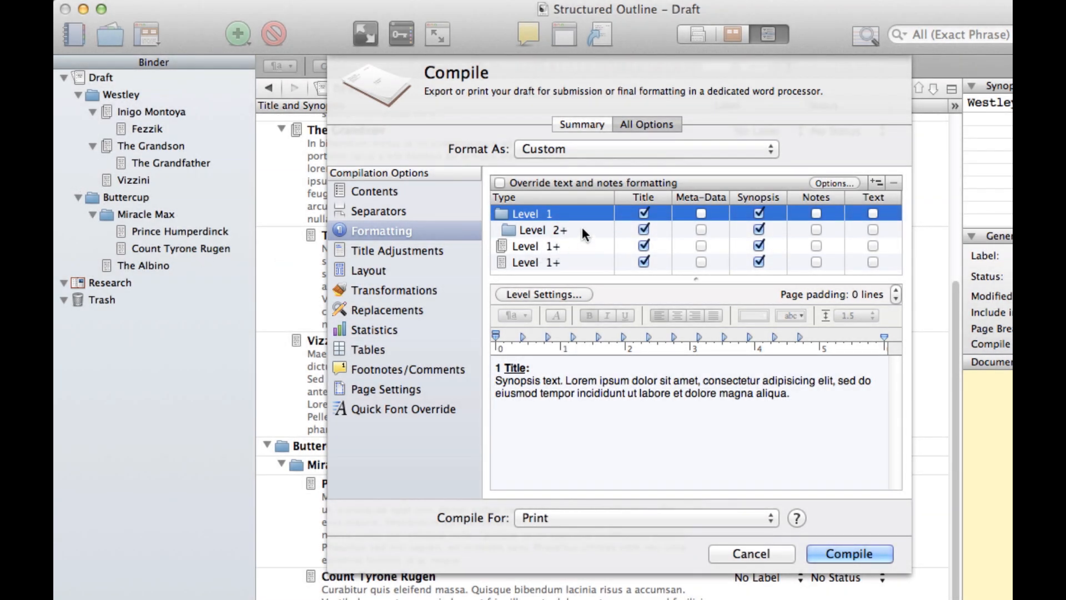
pyautogui.click(537, 230)
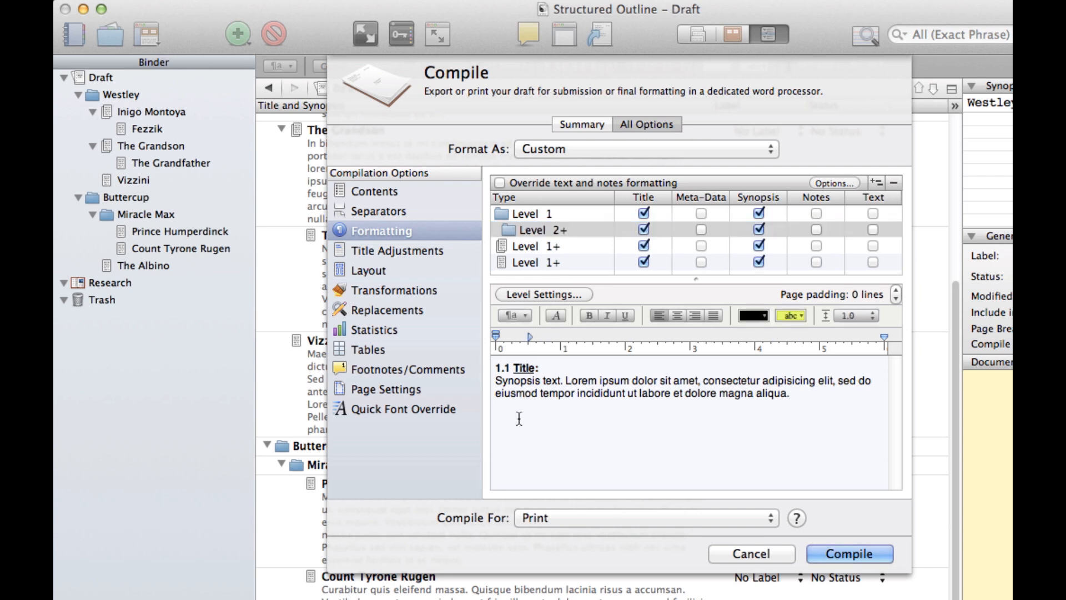
pyautogui.click(876, 316)
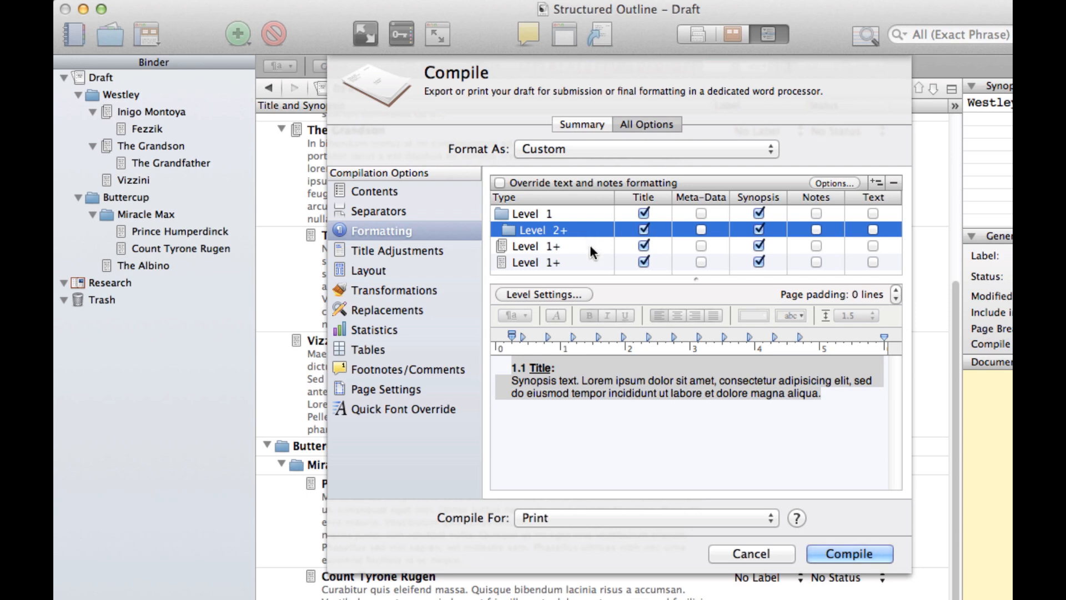
pyautogui.click(537, 246)
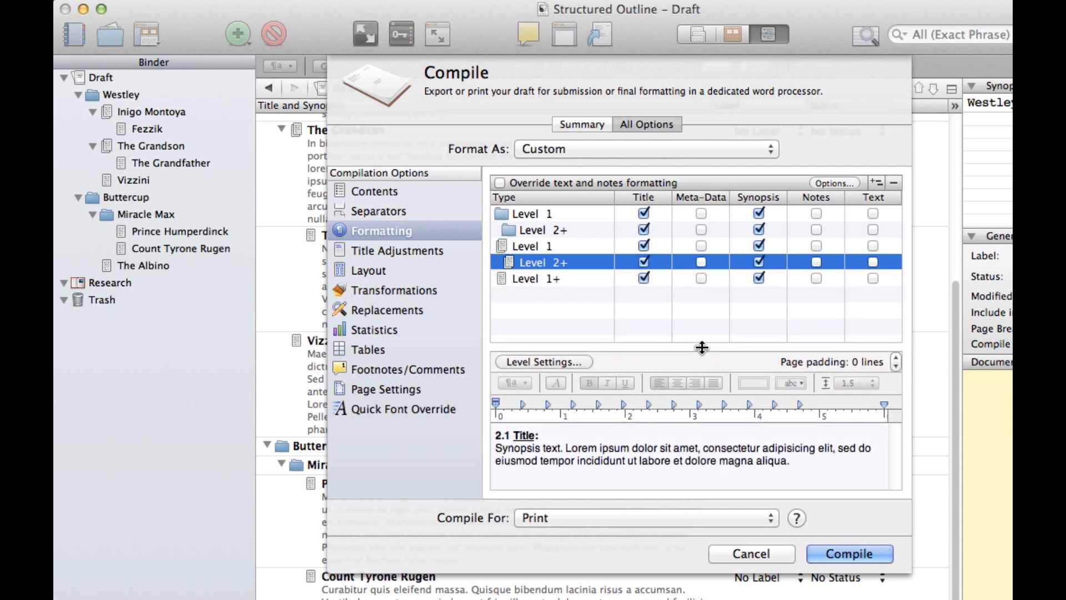
# Paste the indented formatting into both second-level document formats.
pyautogui.press('cmd+v')
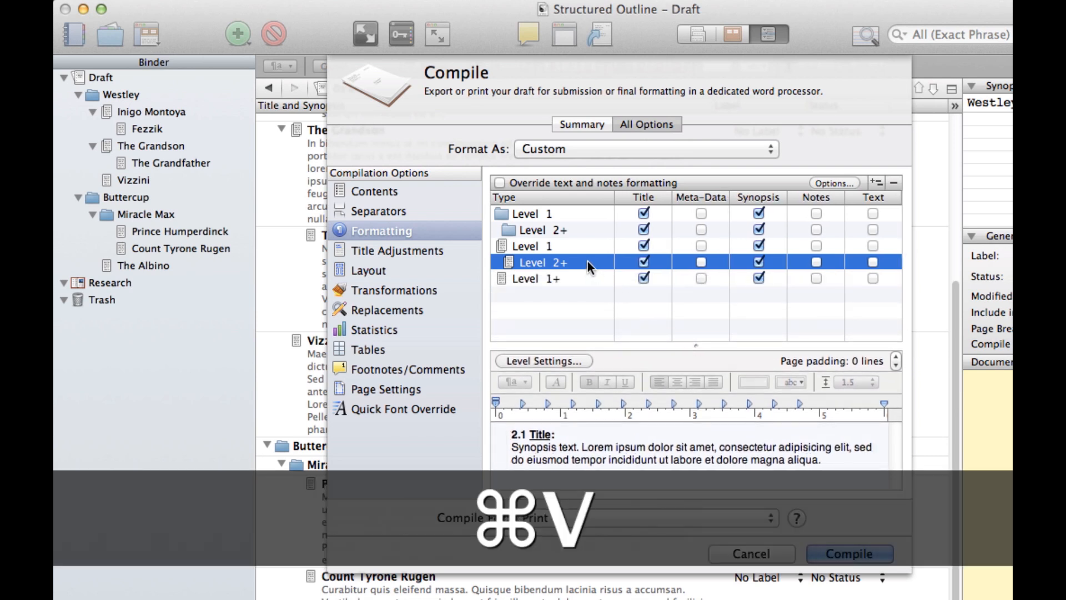
pyautogui.click(537, 278)
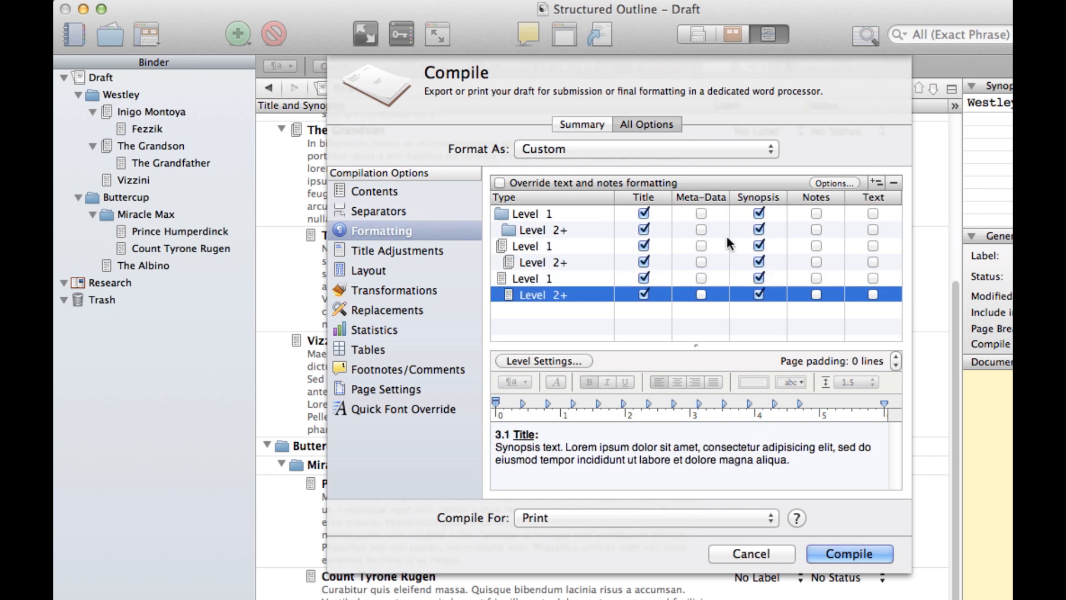
pyautogui.press('cmd+v')
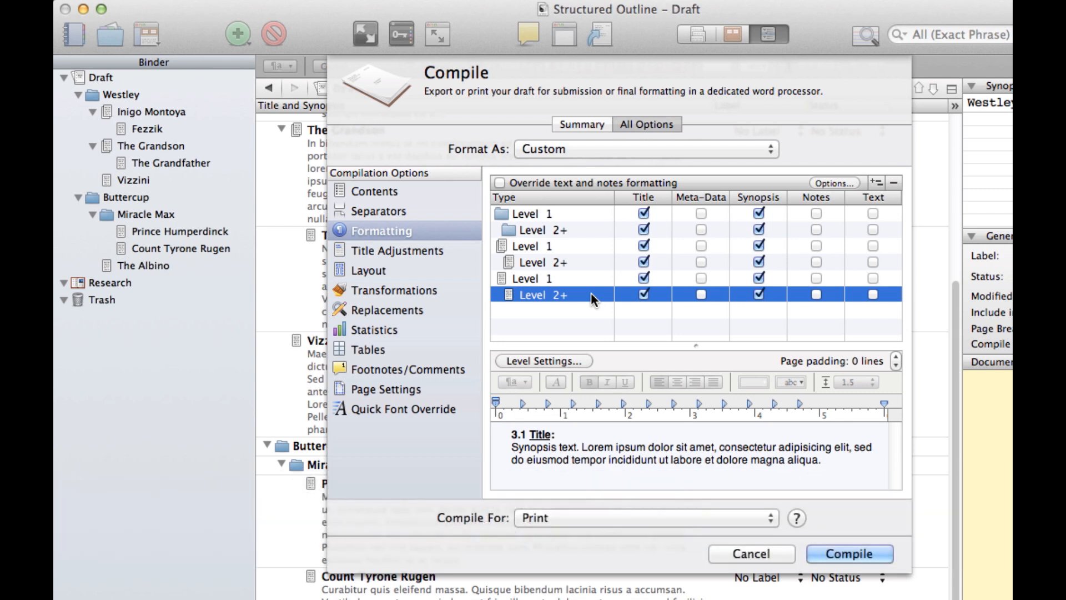
pyautogui.click(539, 230)
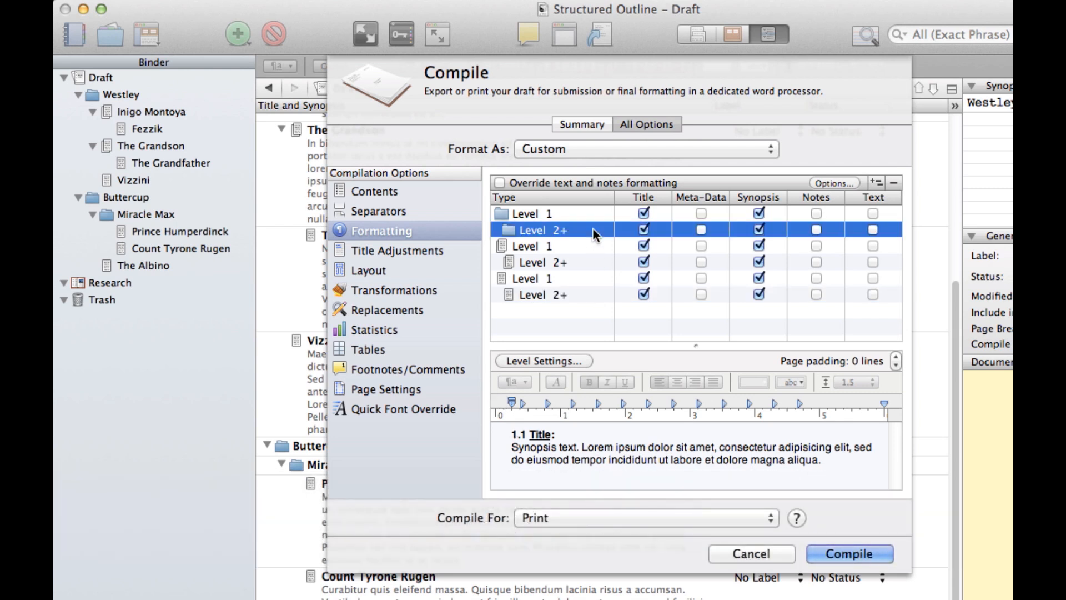
# Add Level 3+ folder and document formats with a deeper indent, then review the rows.
pyautogui.click(876, 182)
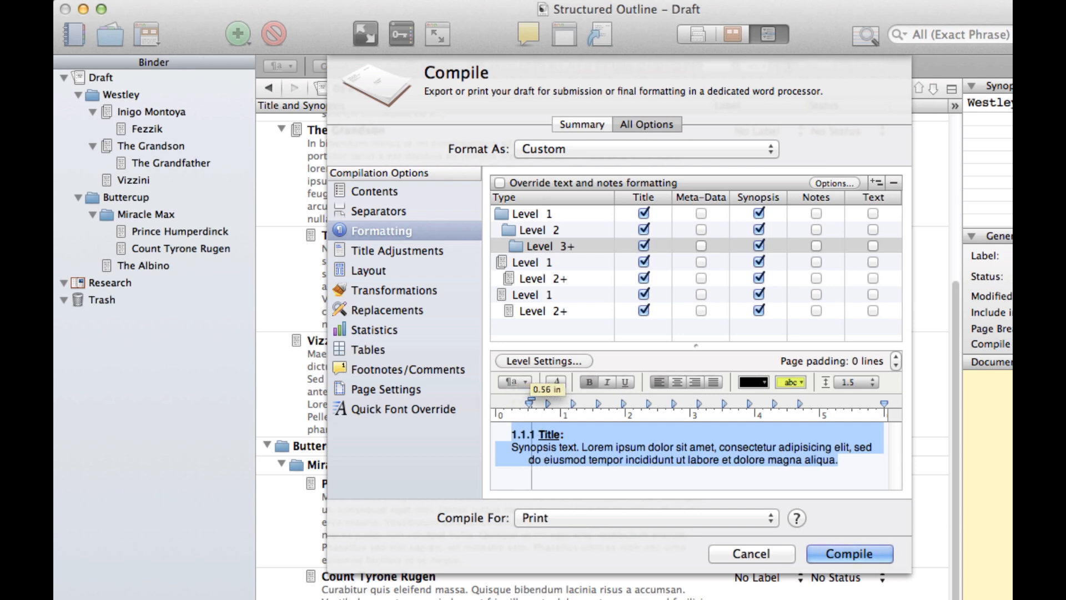
pyautogui.click(549, 245)
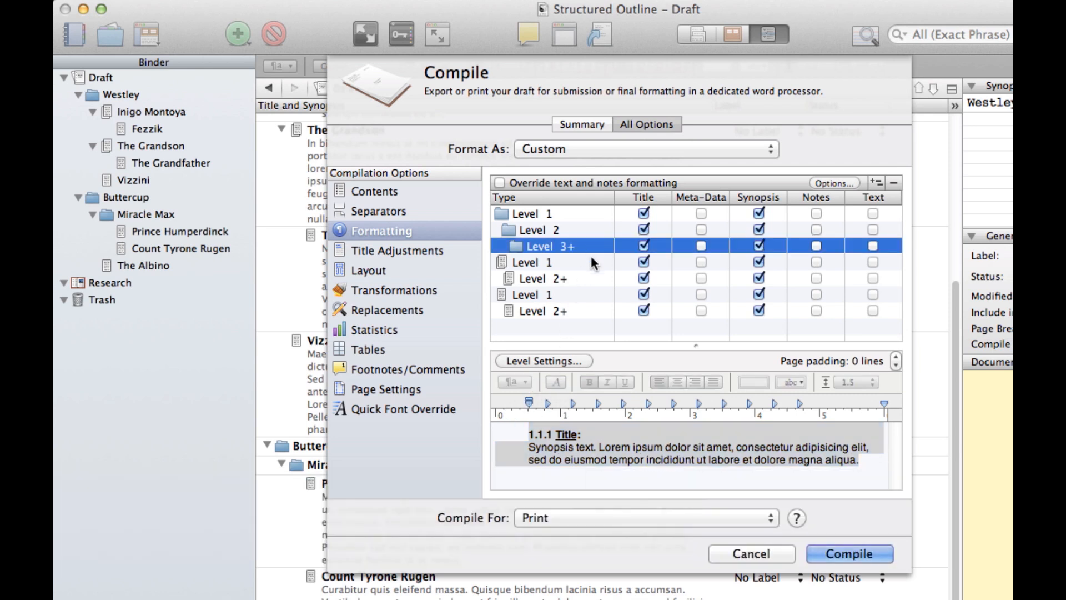
pyautogui.click(551, 279)
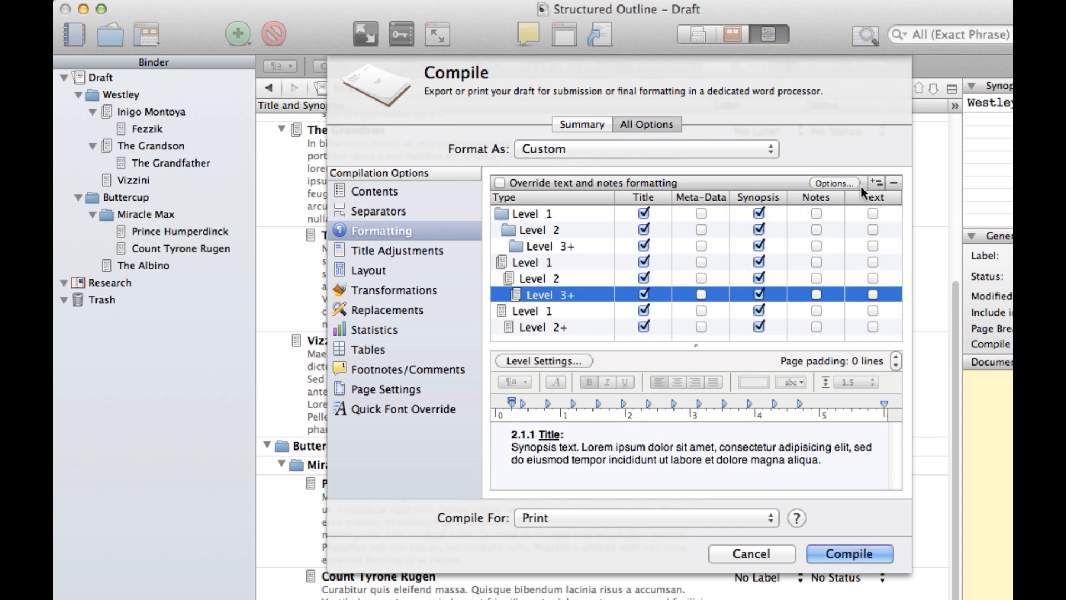
pyautogui.press('cmd+v')
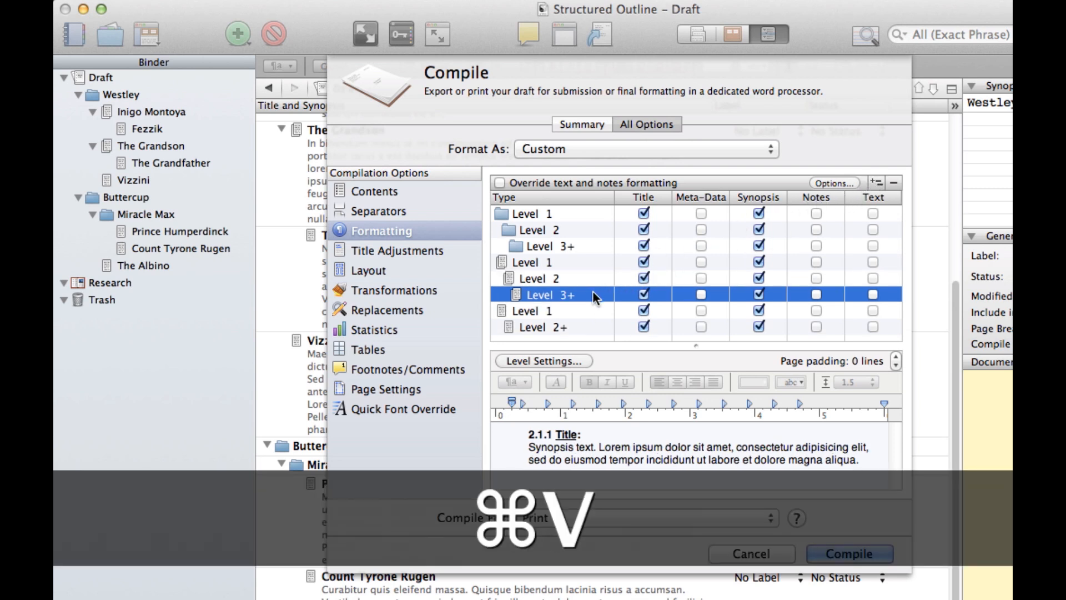
pyautogui.click(537, 327)
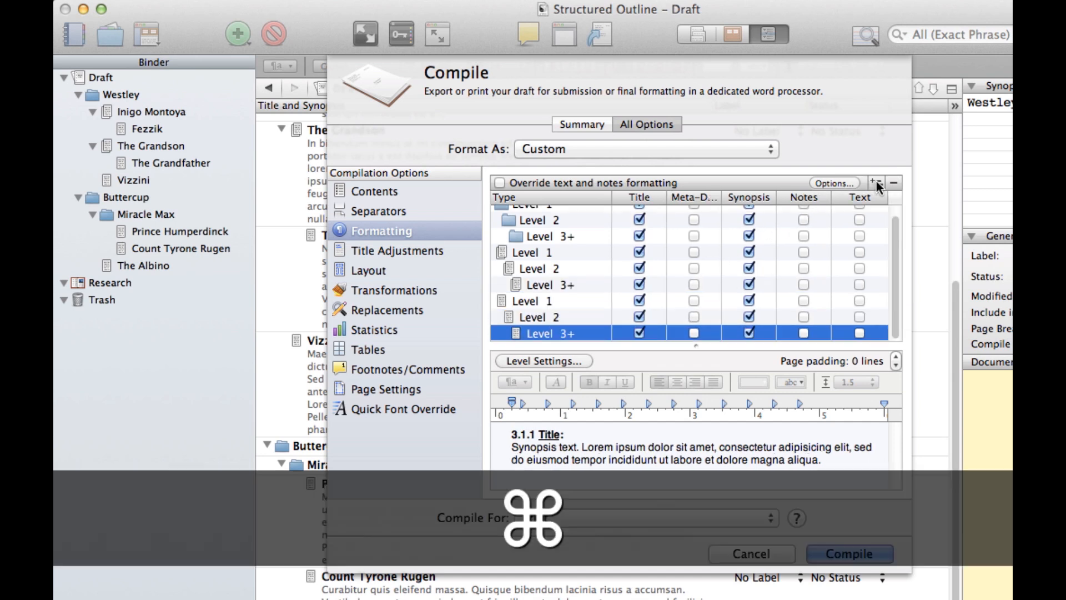
pyautogui.click(644, 517)
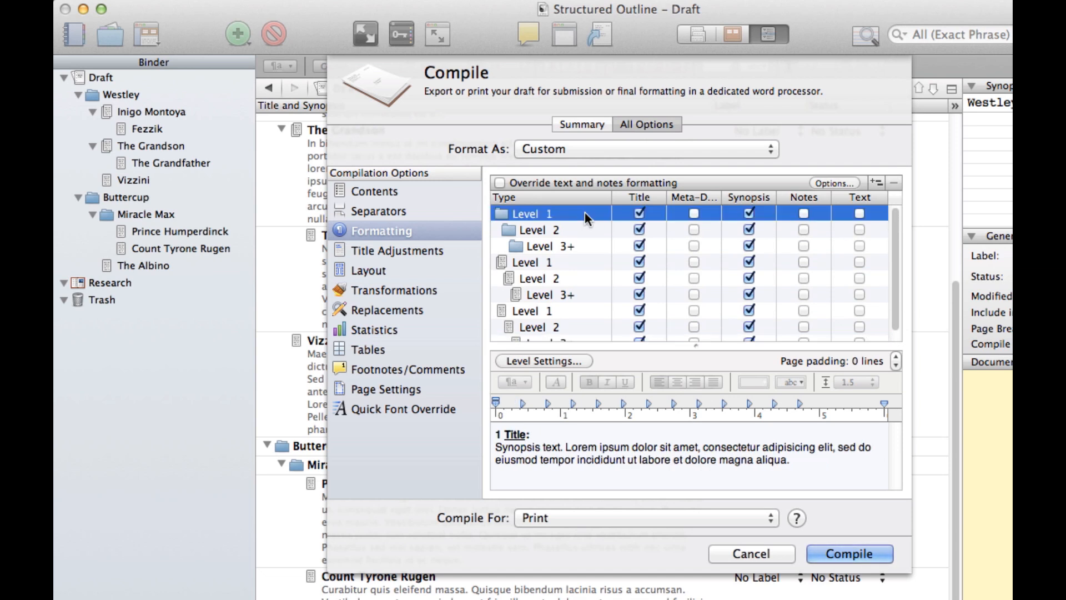
pyautogui.click(537, 278)
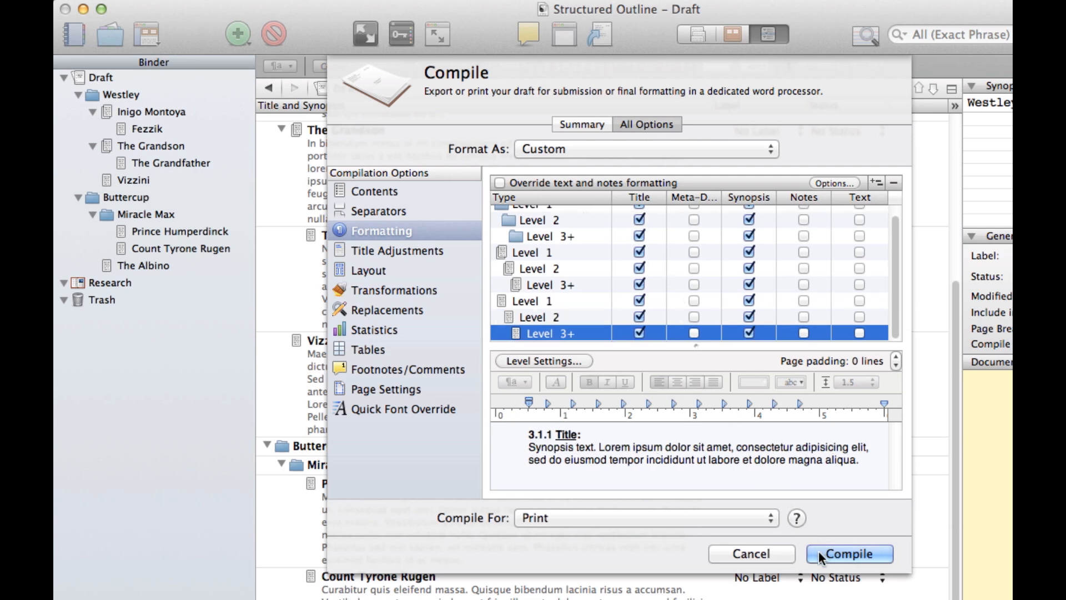
# Compile the indented outline to PDF and open it in Preview.
pyautogui.click(849, 554)
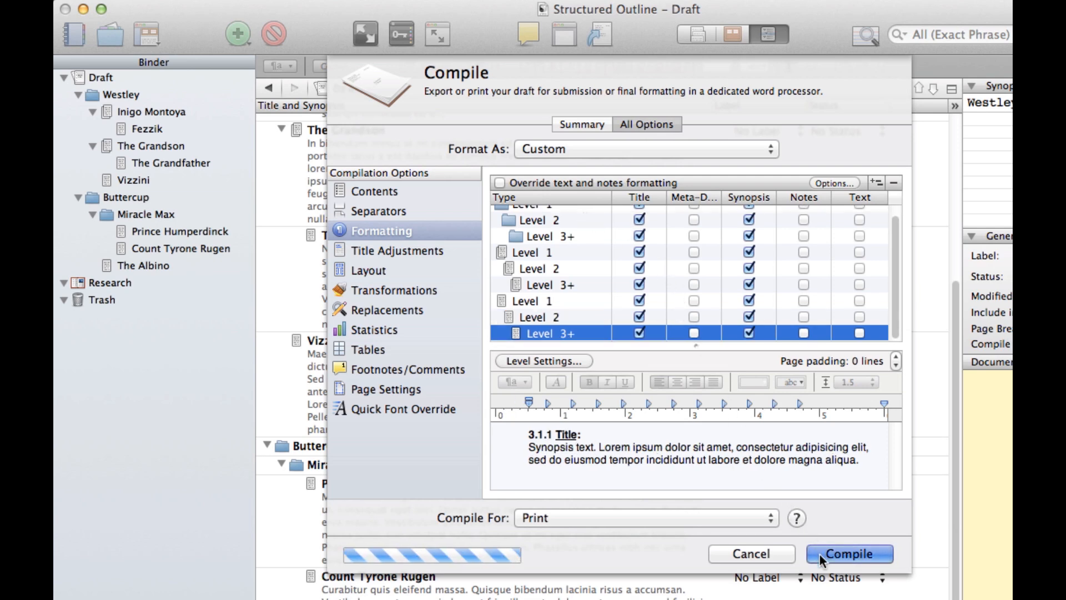
pyautogui.click(848, 553)
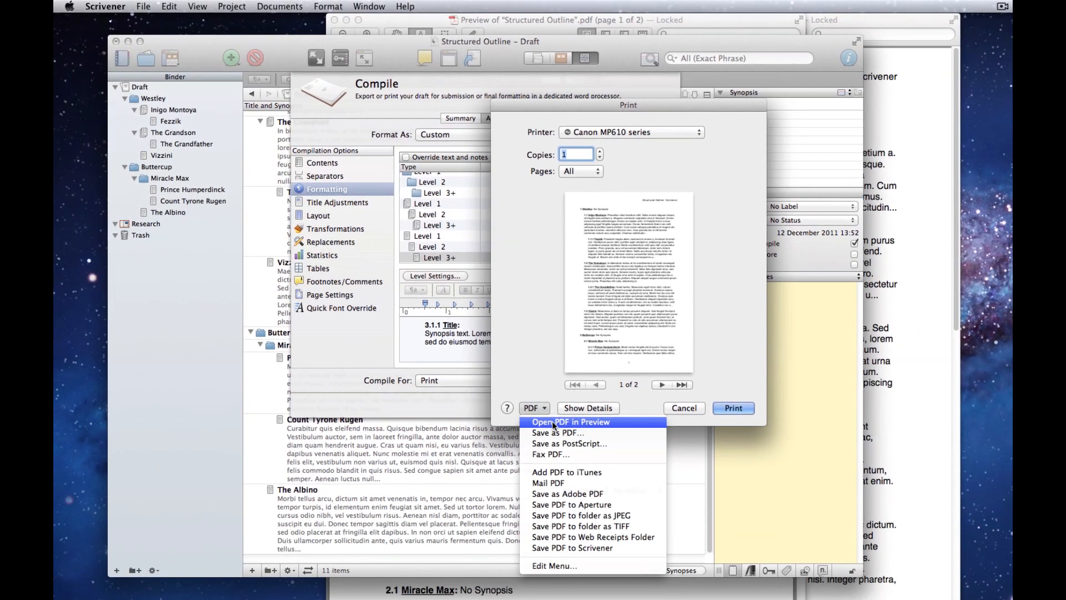
pyautogui.click(570, 421)
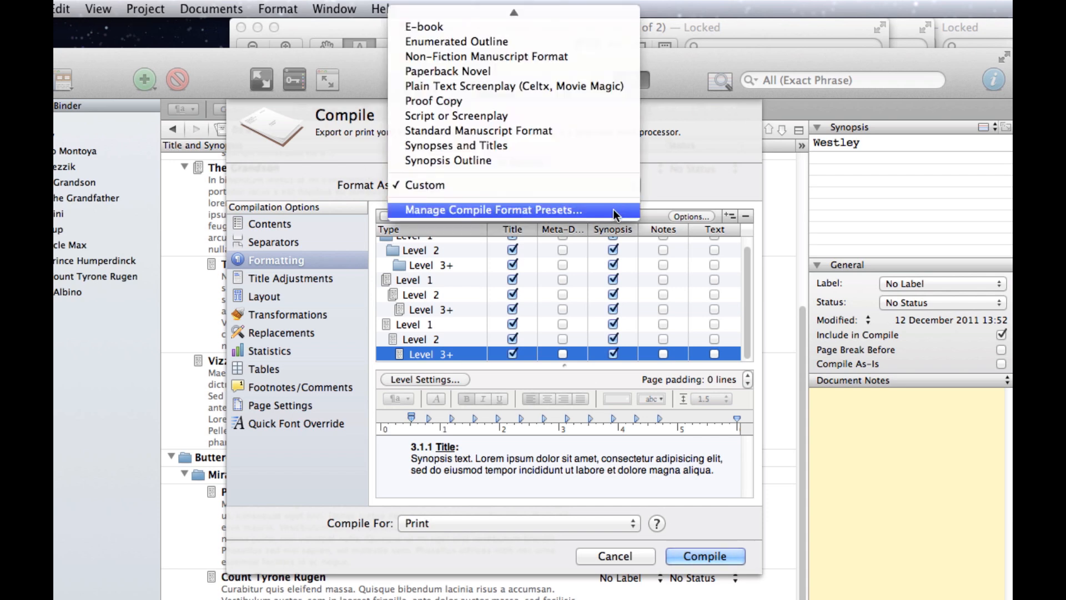
# Add a compile format preset named 'My Structured Outline' and confirm it under My Formats.
pyautogui.click(497, 210)
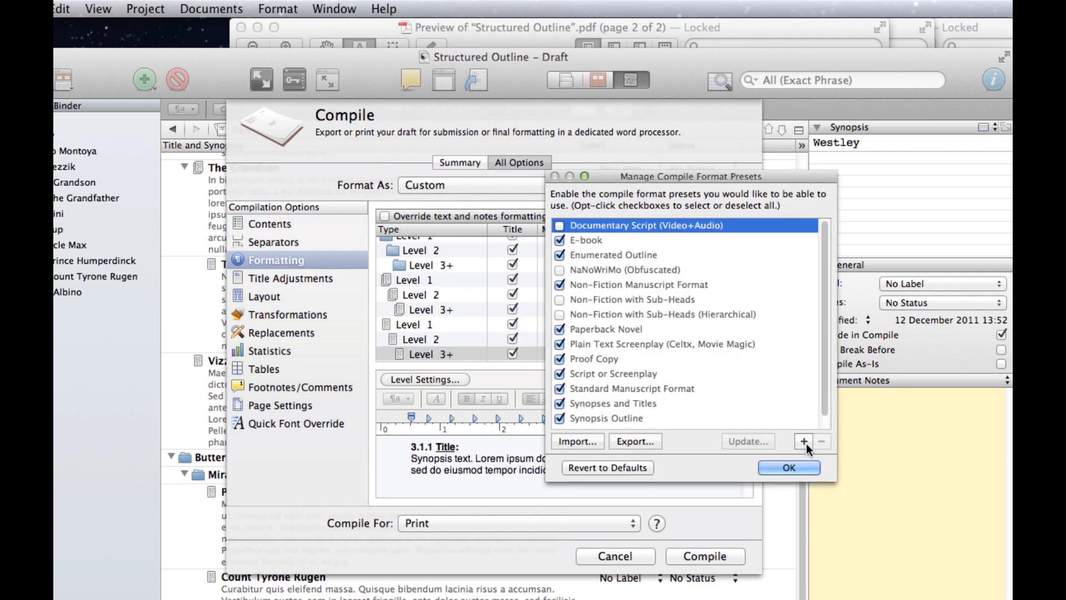
pyautogui.click(806, 440)
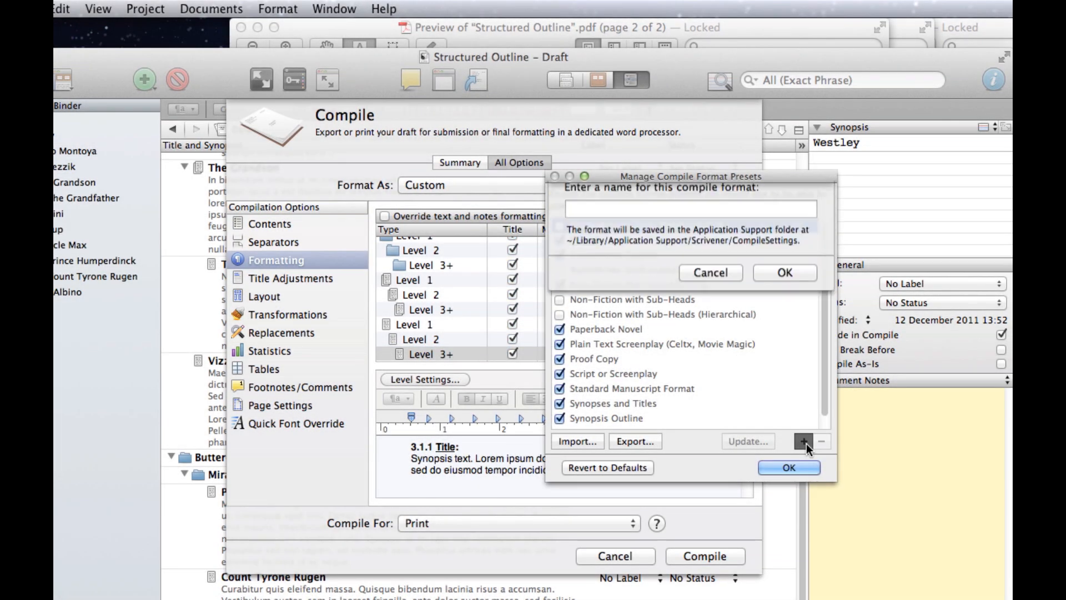
pyautogui.write('My Structured Outline')
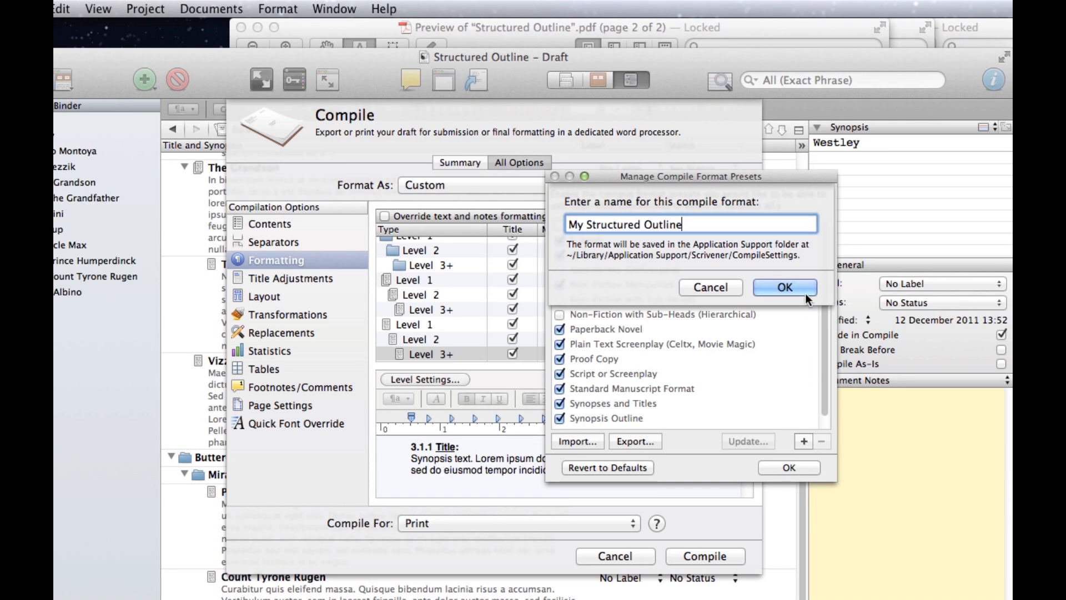
pyautogui.click(784, 286)
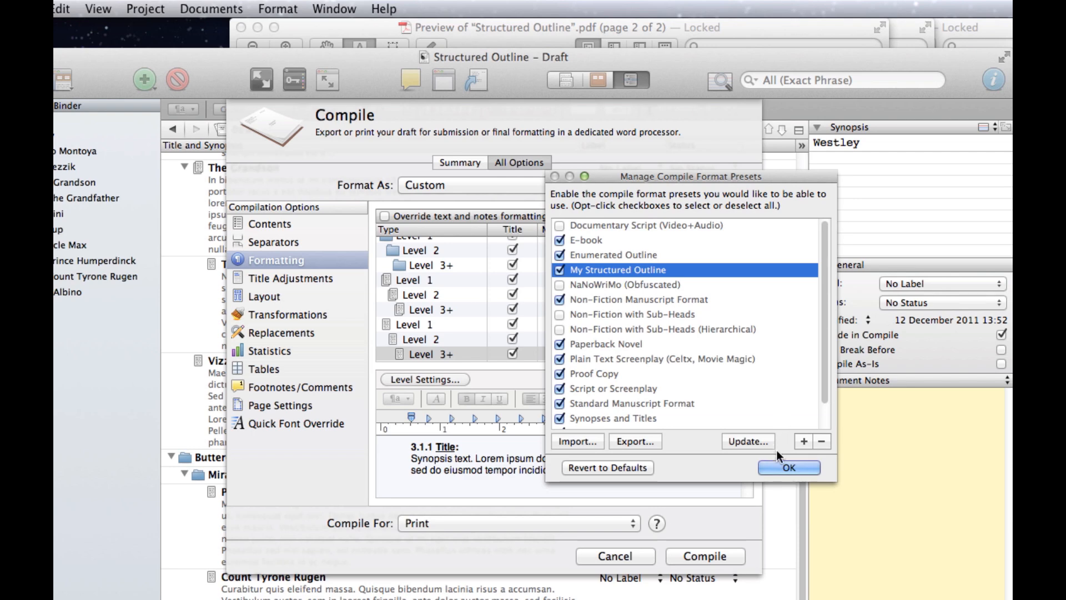
pyautogui.click(788, 467)
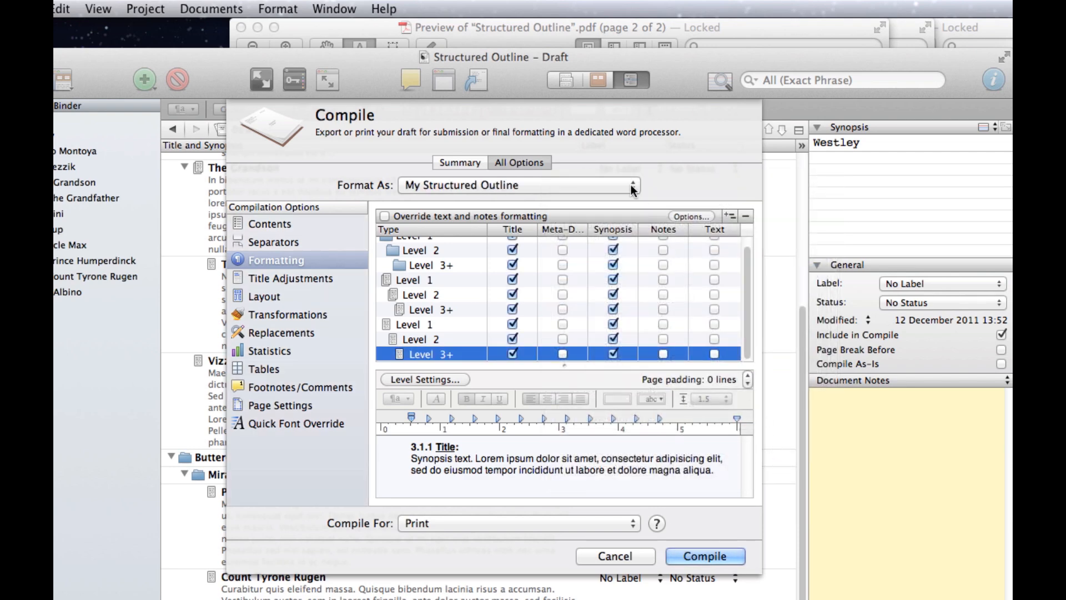
pyautogui.click(516, 184)
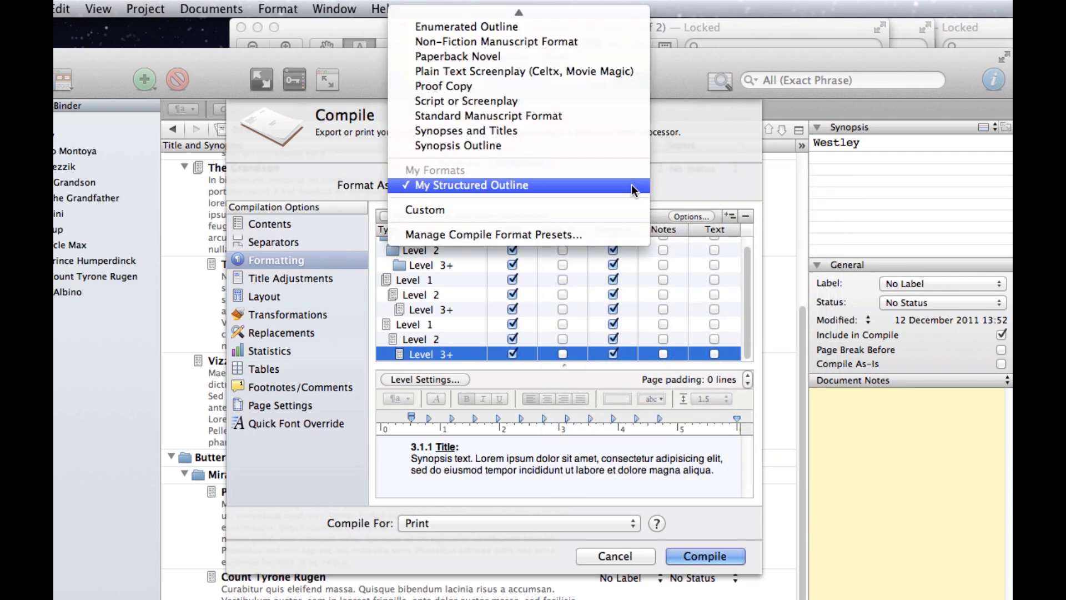